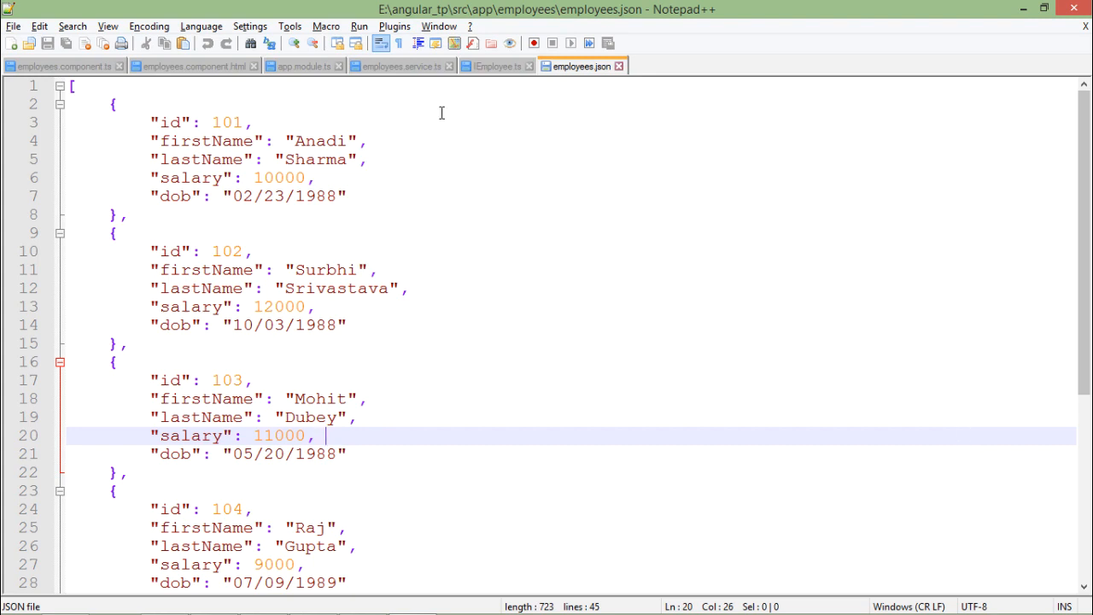
mouse_move(266, 160)
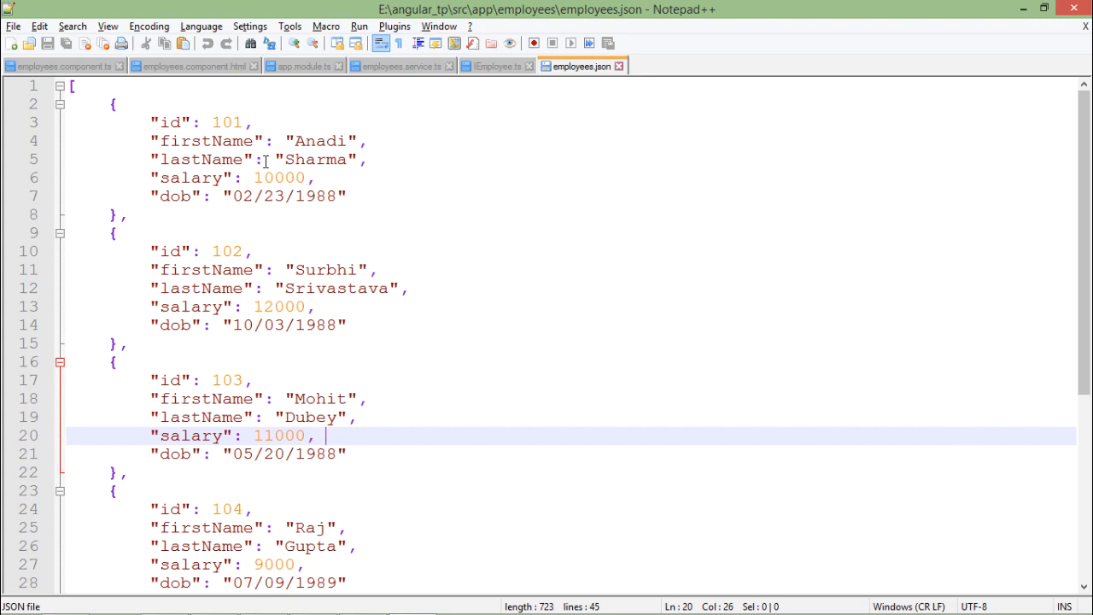
mouse_move(266, 128)
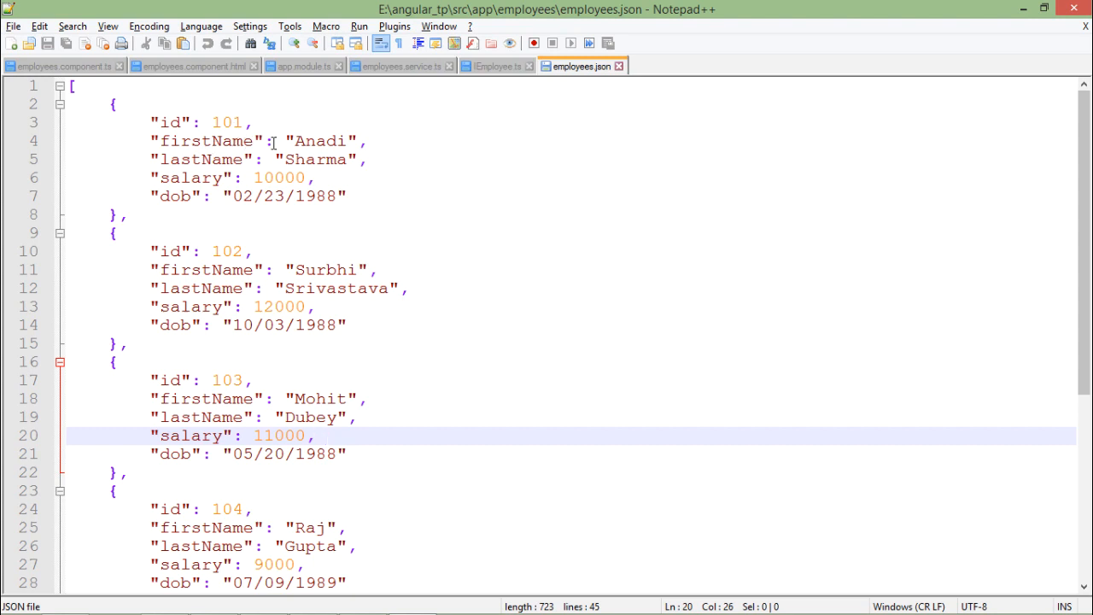
Show employees.service.ts and remove the hard-coded employee array from getEmployees
click(323, 436)
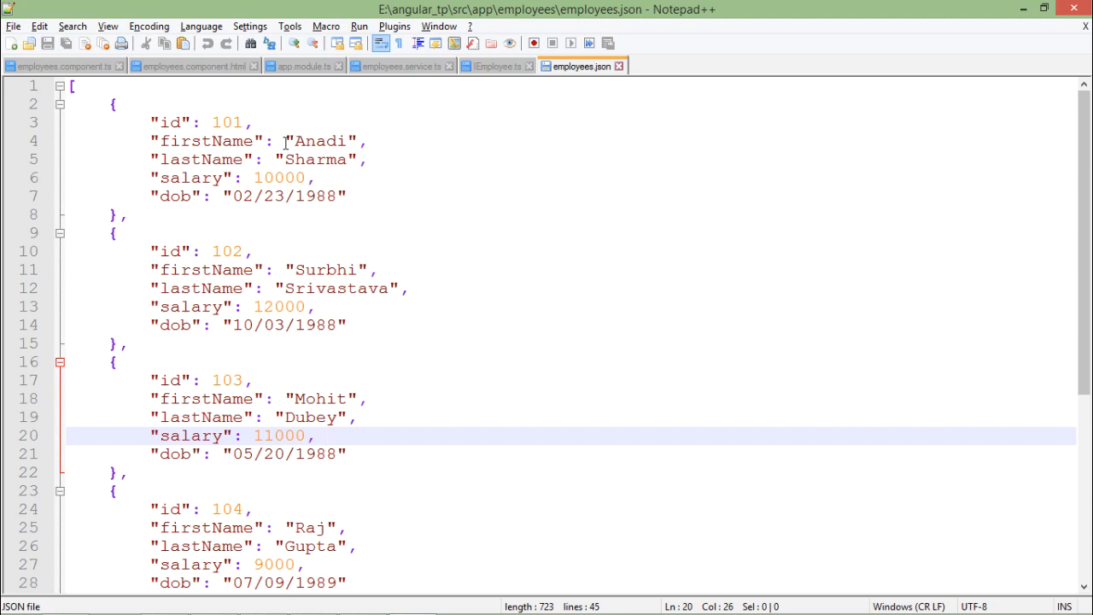
mouse_move(519, 7)
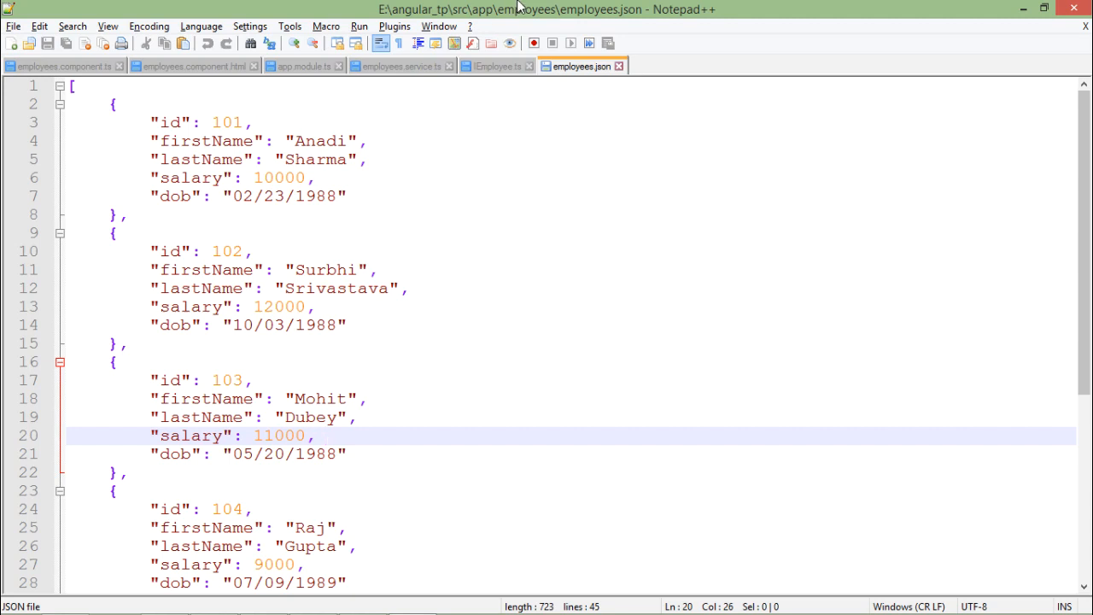
mouse_move(580, 65)
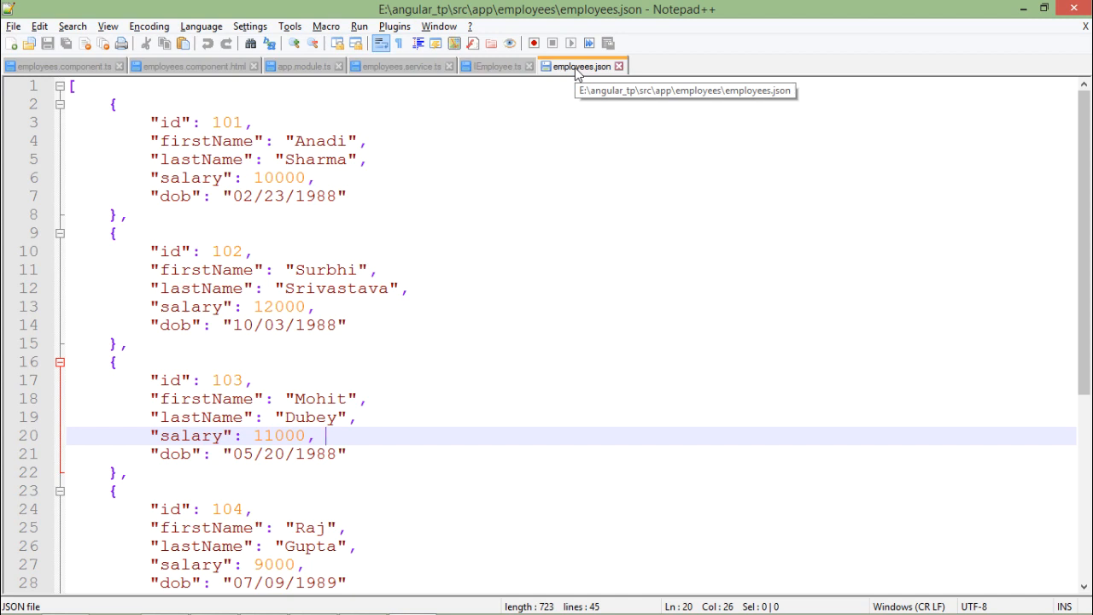
mouse_move(557, 121)
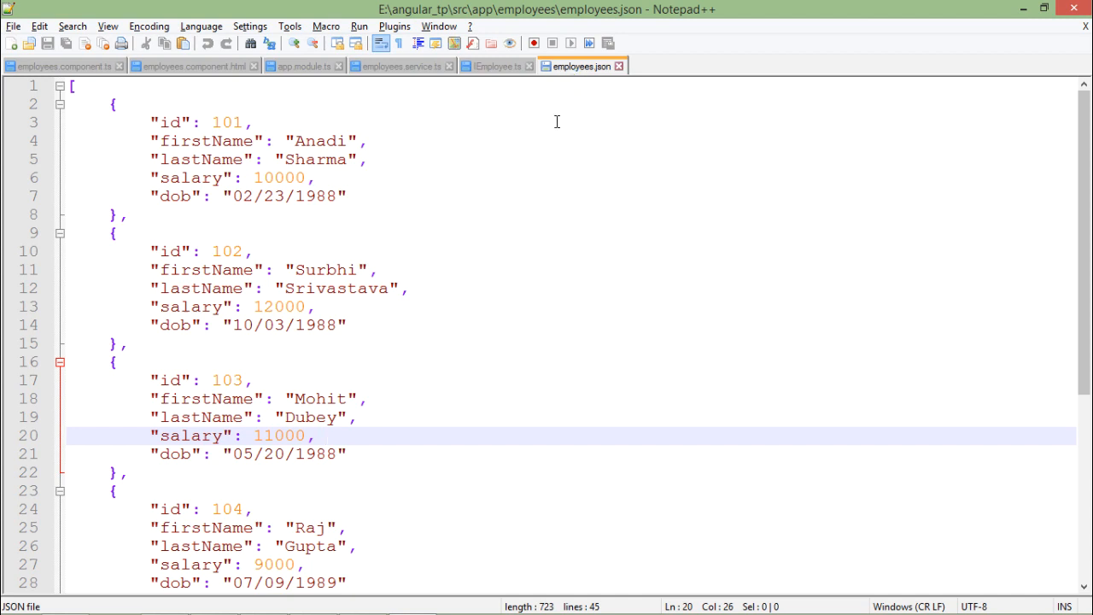
click(325, 436)
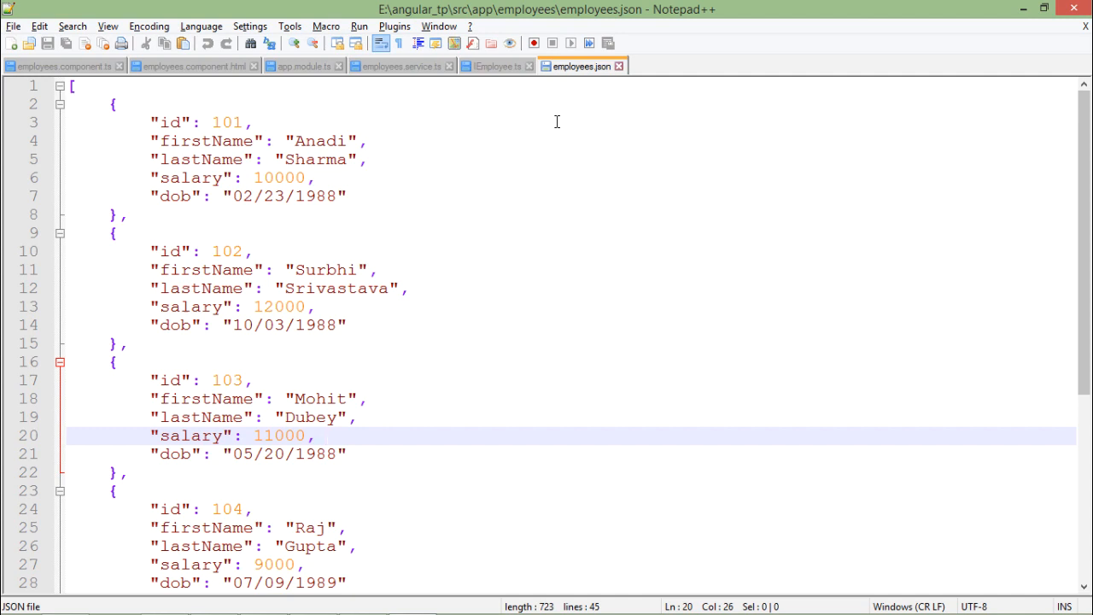
click(325, 435)
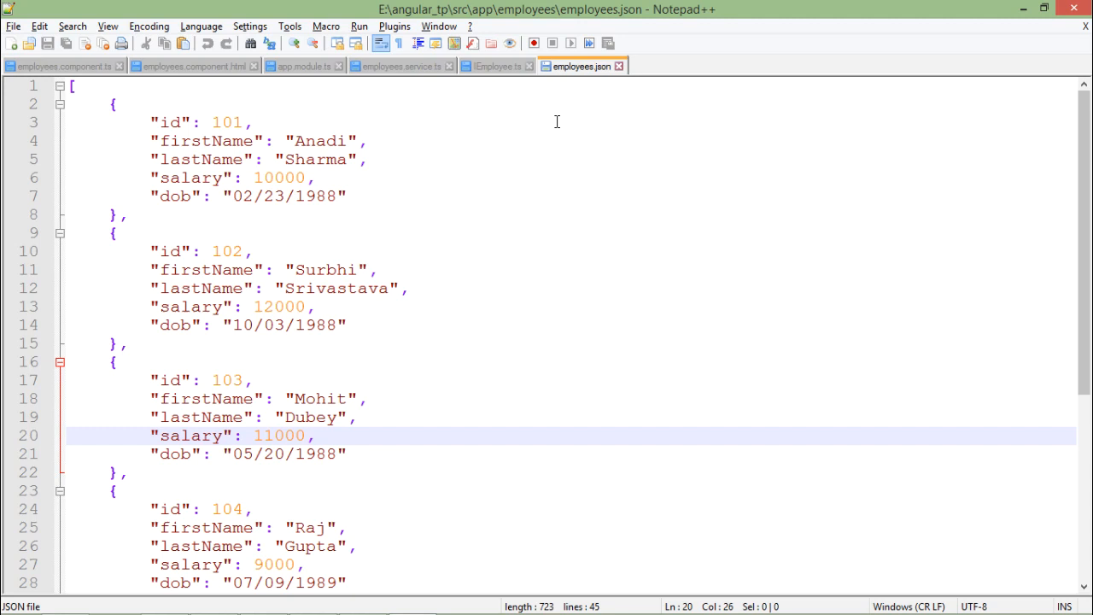
click(325, 435)
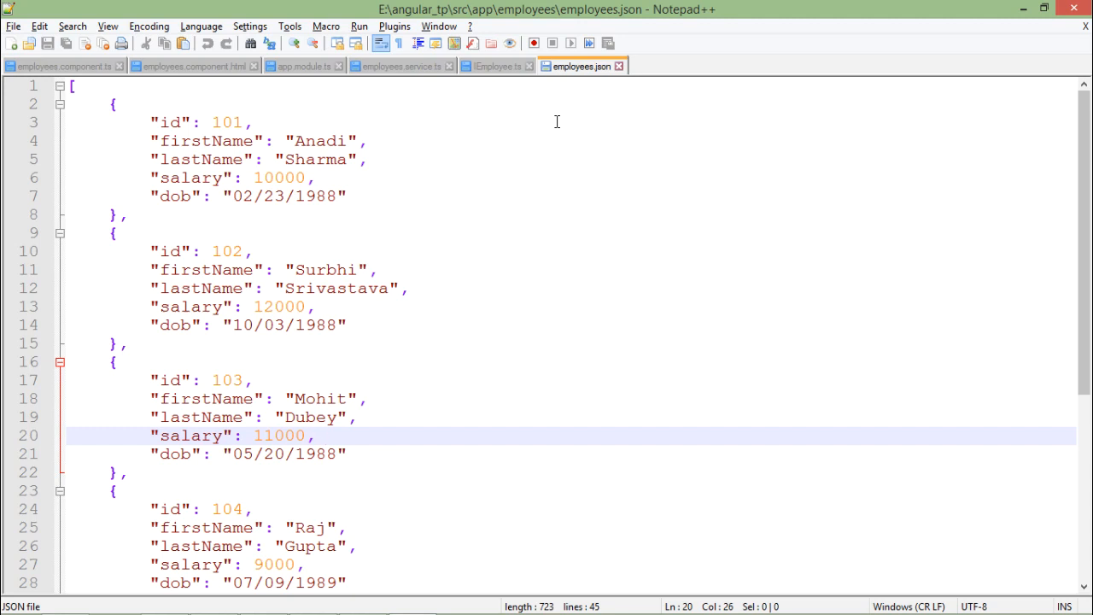
click(324, 435)
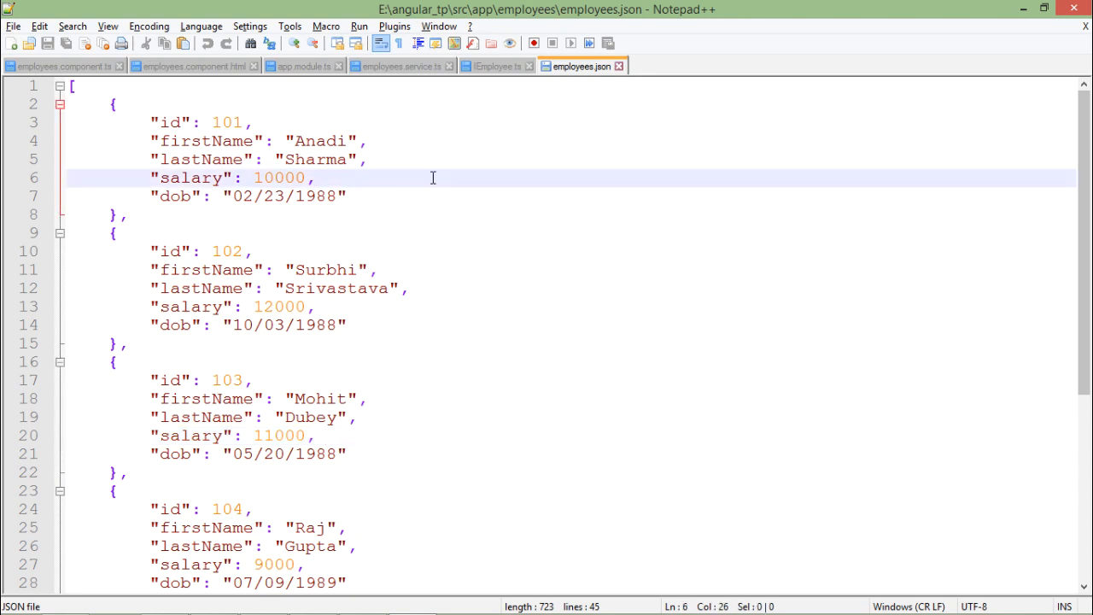
click(323, 178)
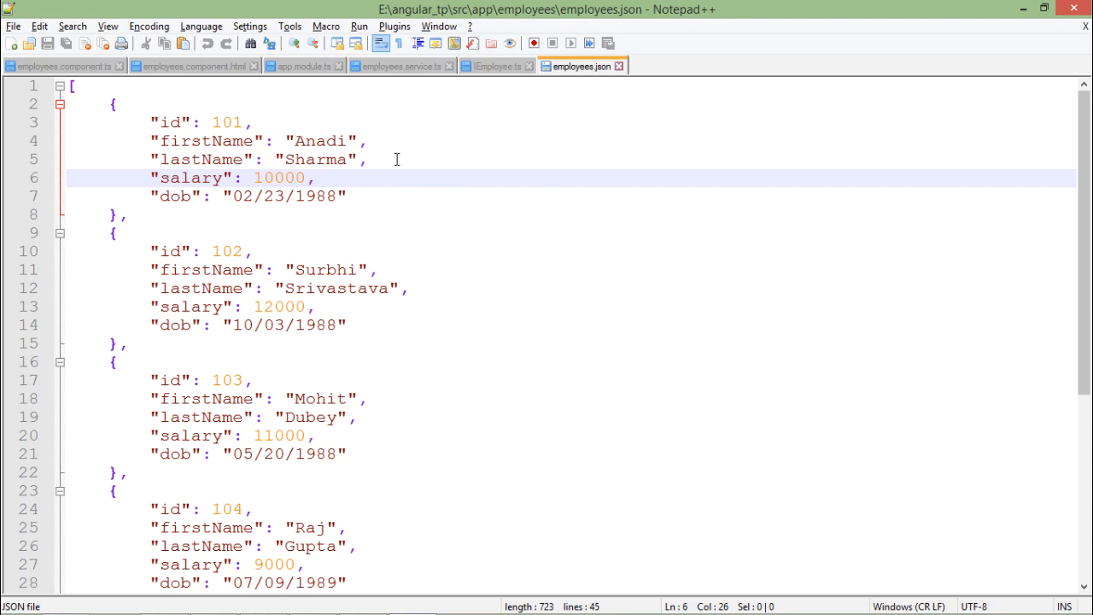
mouse_move(374, 127)
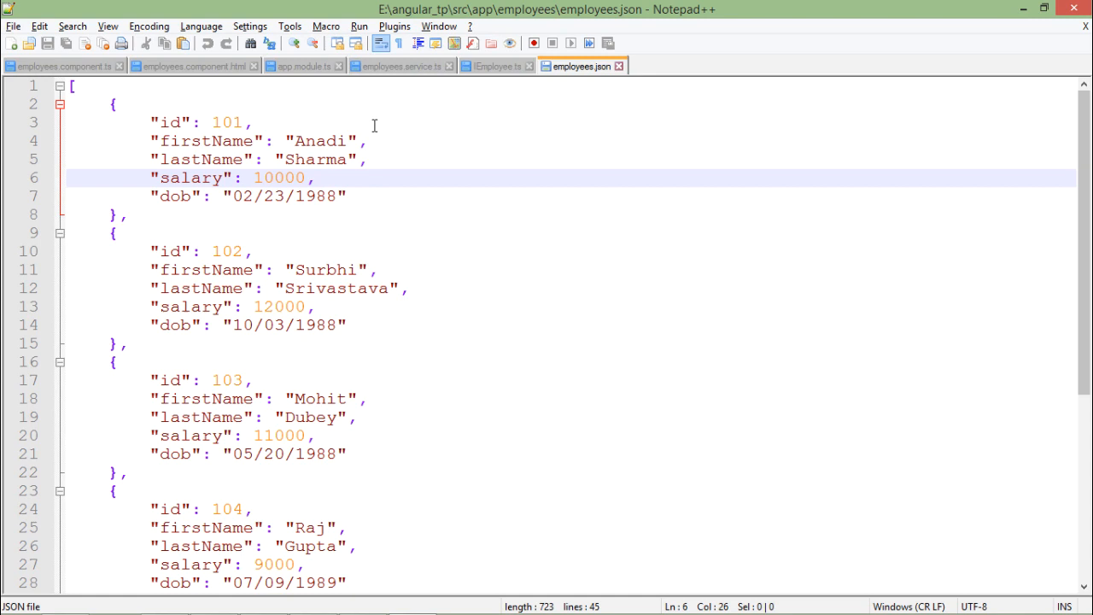
click(400, 64)
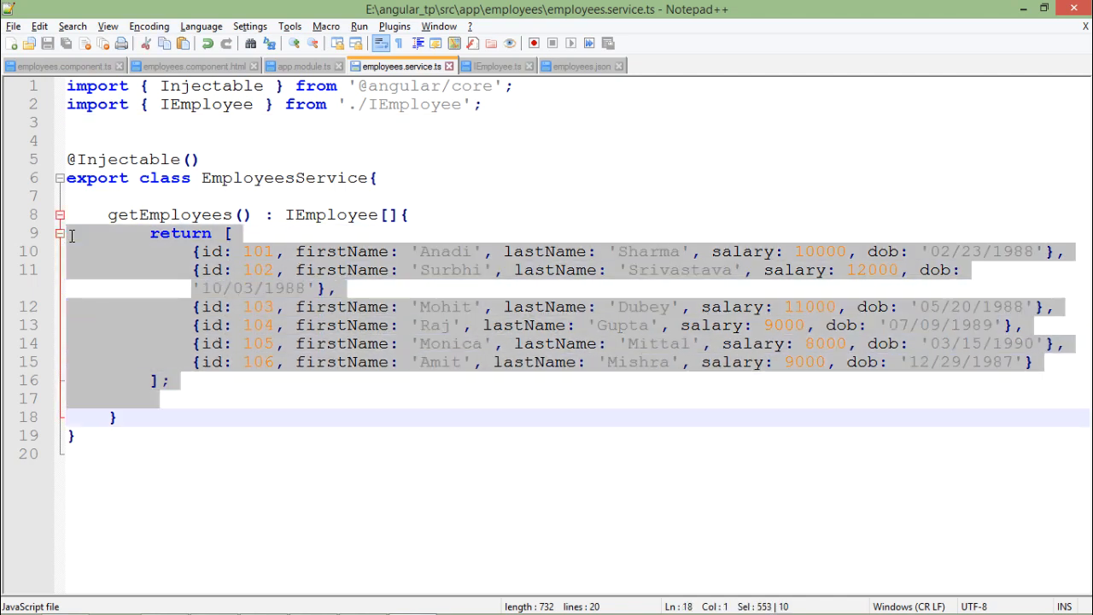
key(Delete)
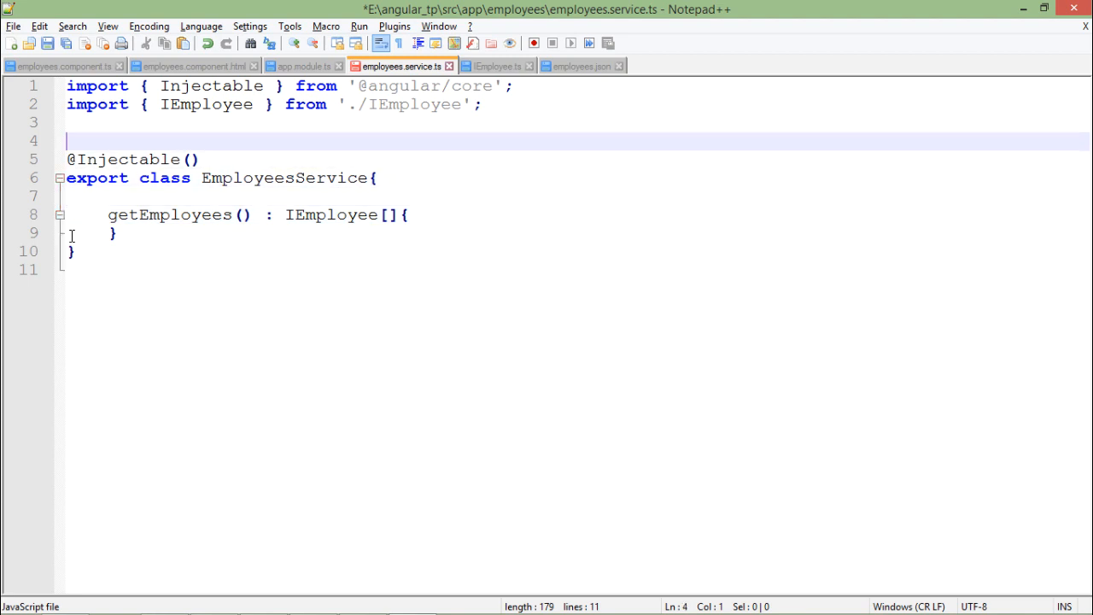
text(import {)
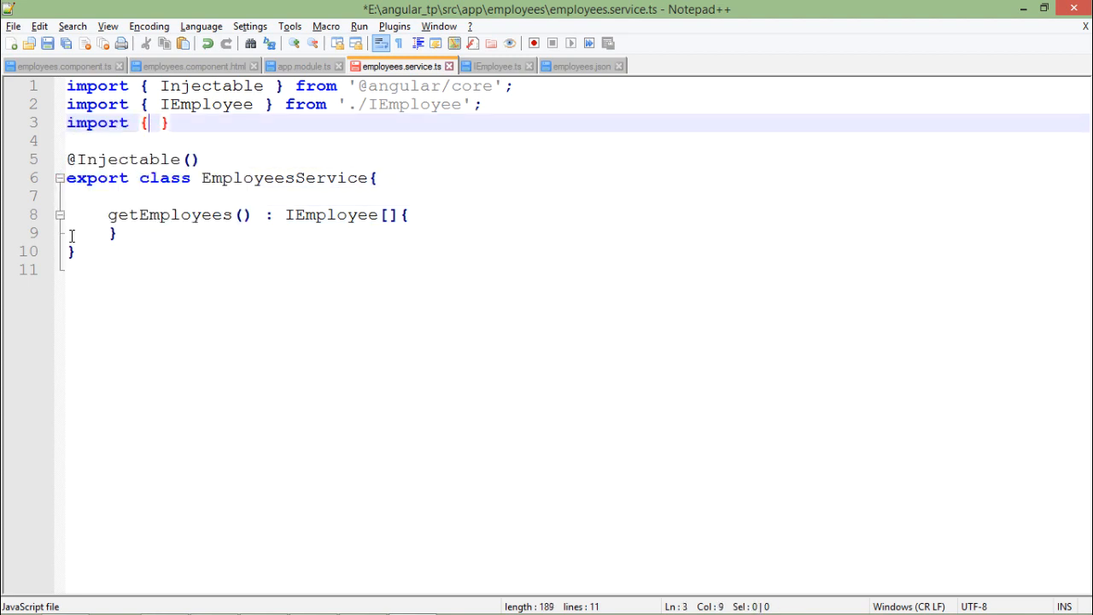
text(Htt)
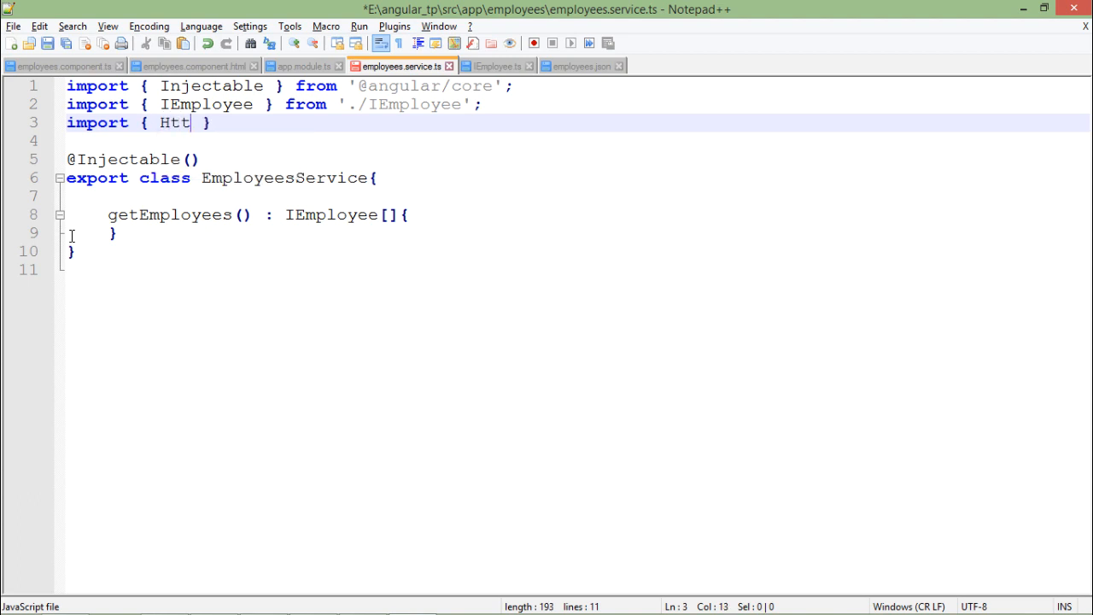
text(p)
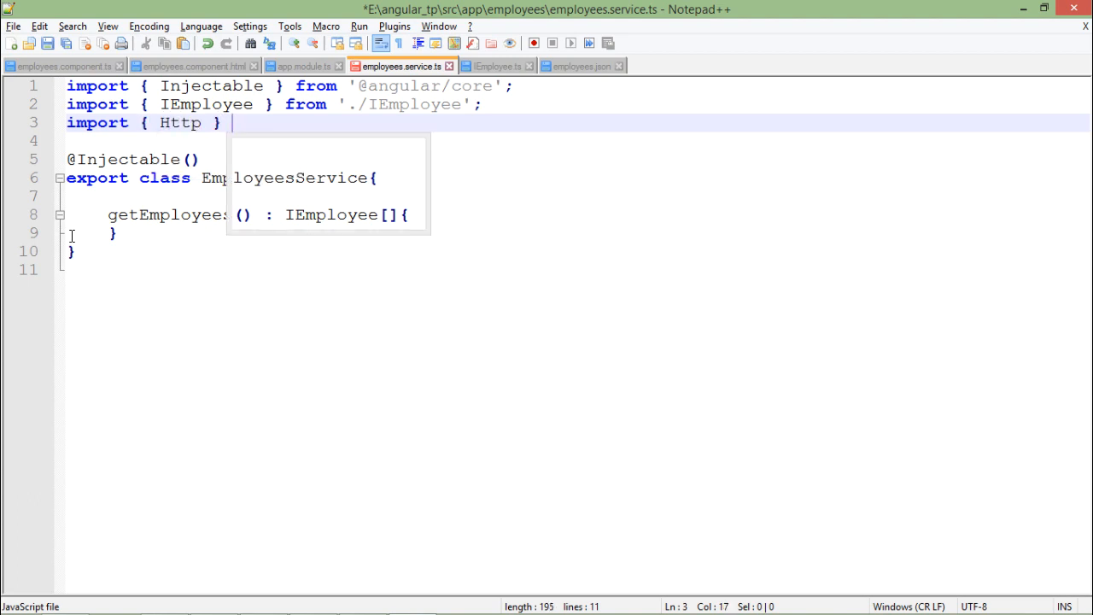
text(from '')
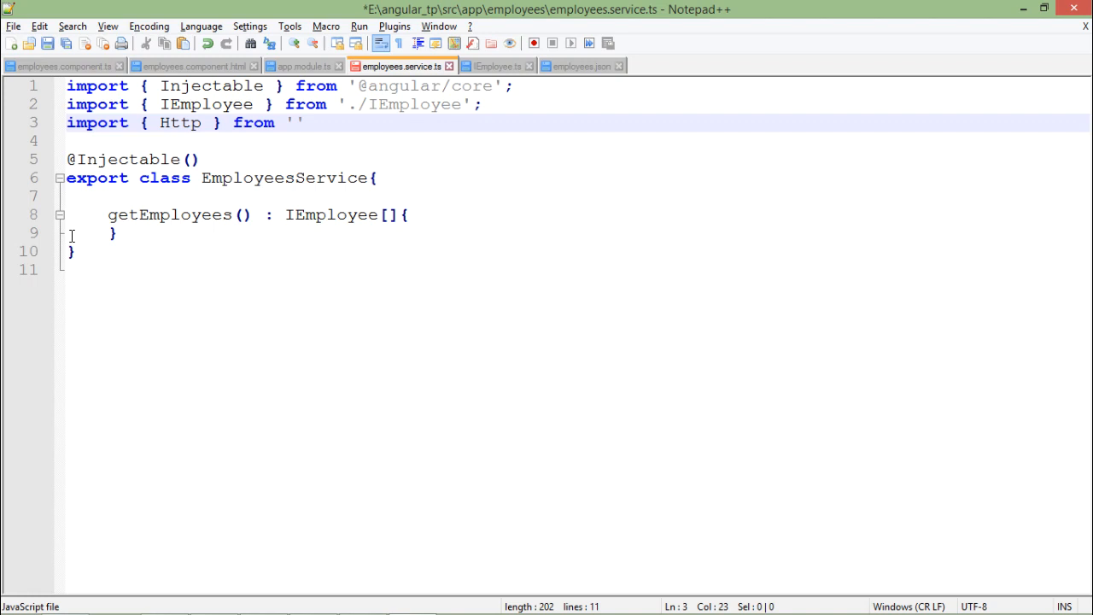
text(@angular/http)
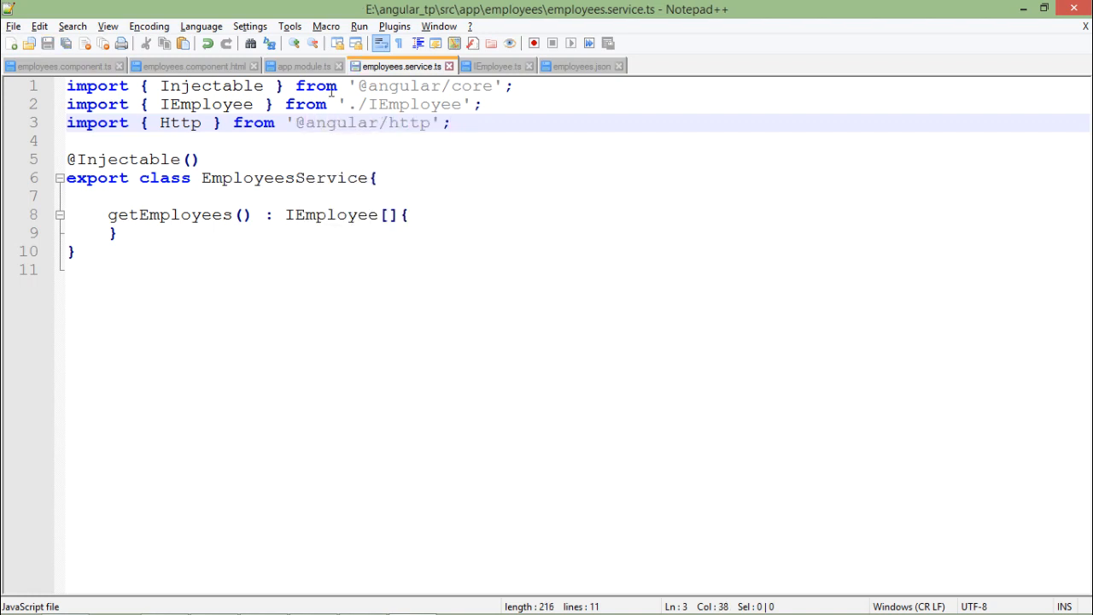
key(Return)
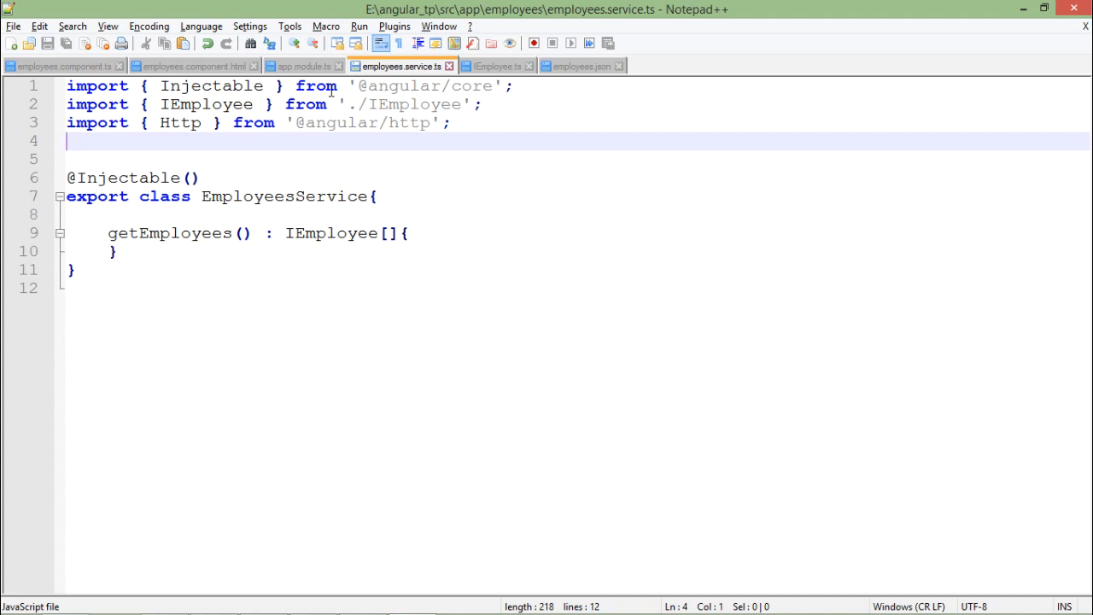
Add imports for Observable from 'rxjs/Observable' and the 'rxjs/add/operator/map' operator
text(import { Observable } from 'rxjs/Observable';)
click(578, 159)
text(import 'rxjs/add/operator/map';)
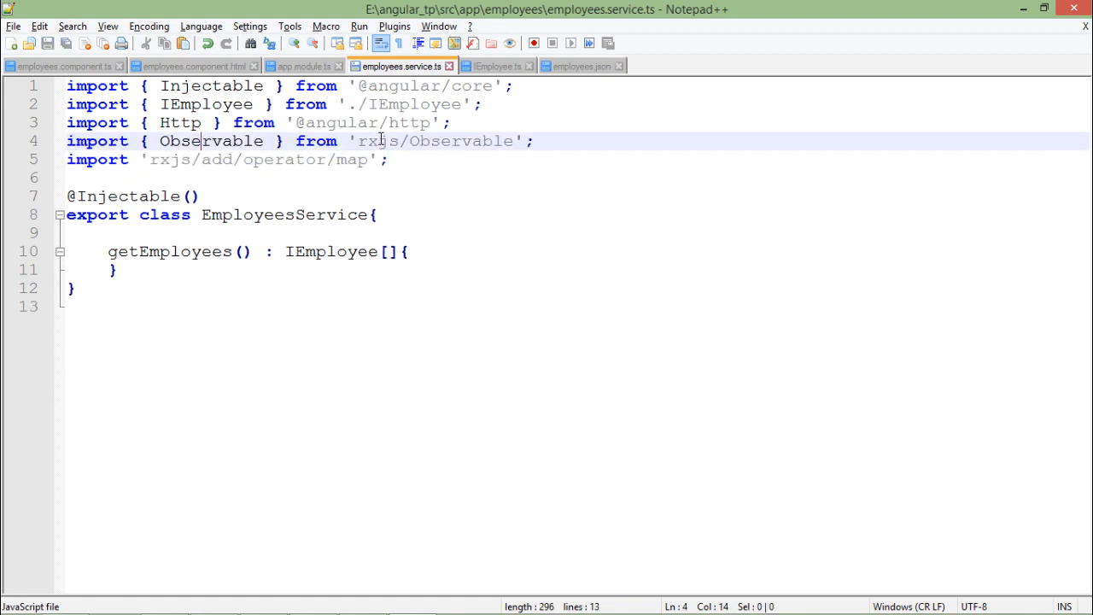
double_click(376, 140)
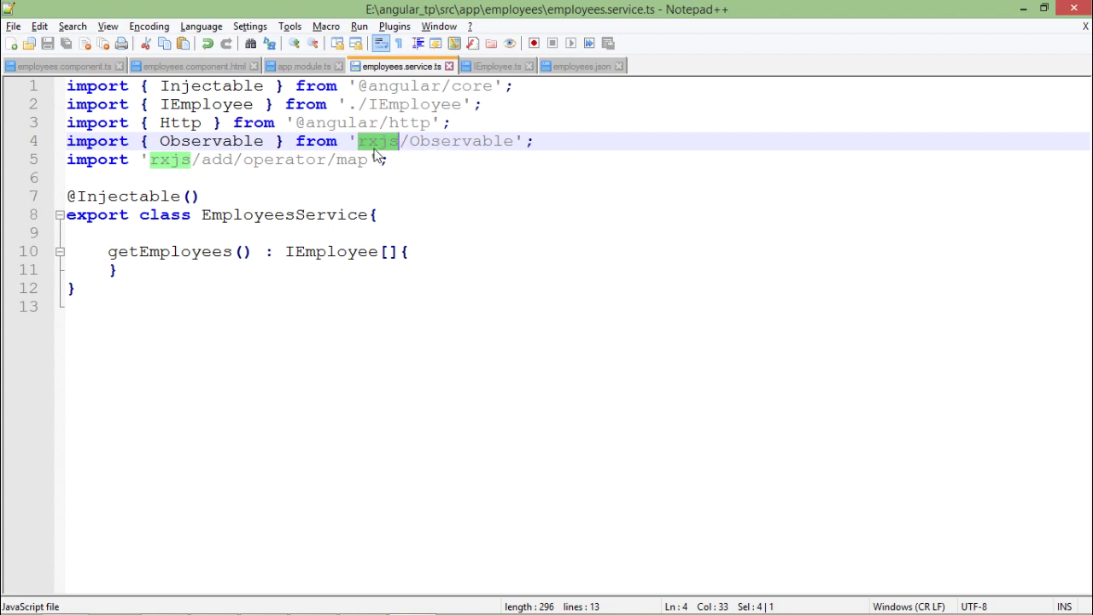
click(345, 160)
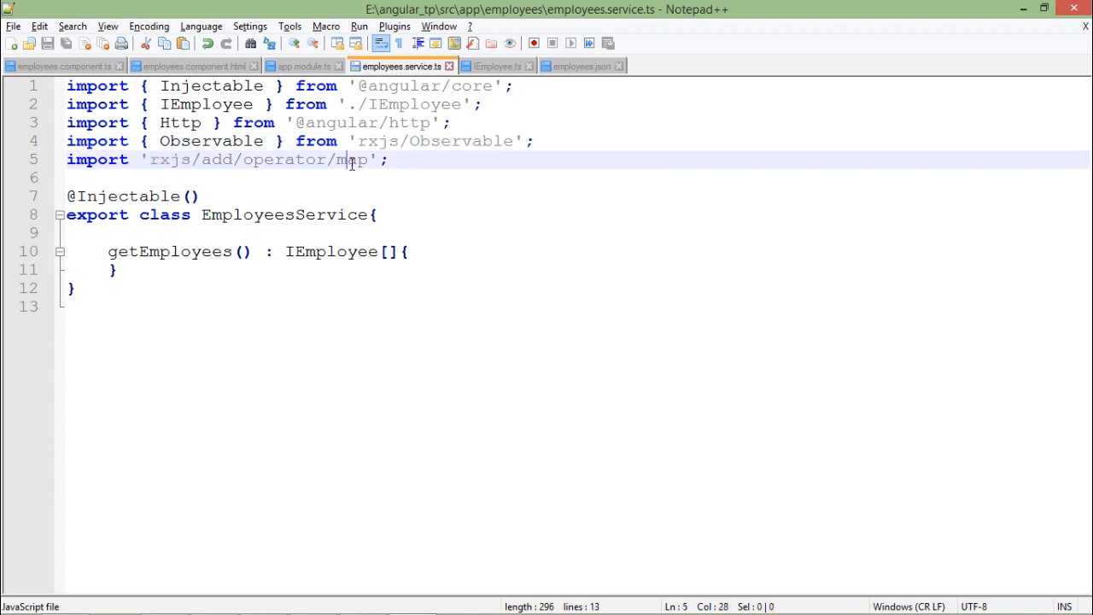
double_click(350, 160)
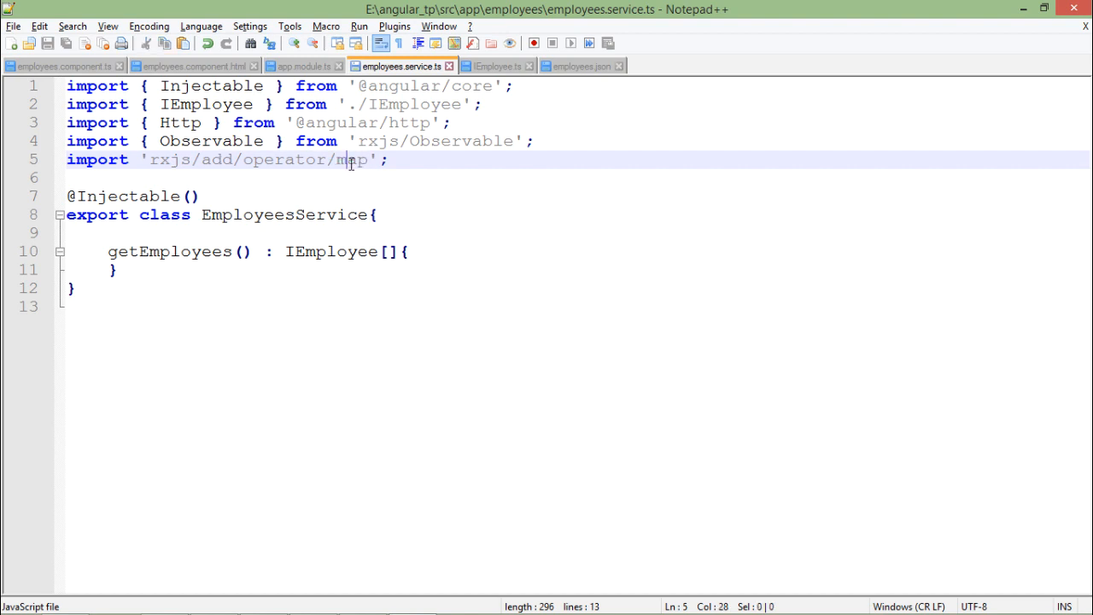
double_click(350, 161)
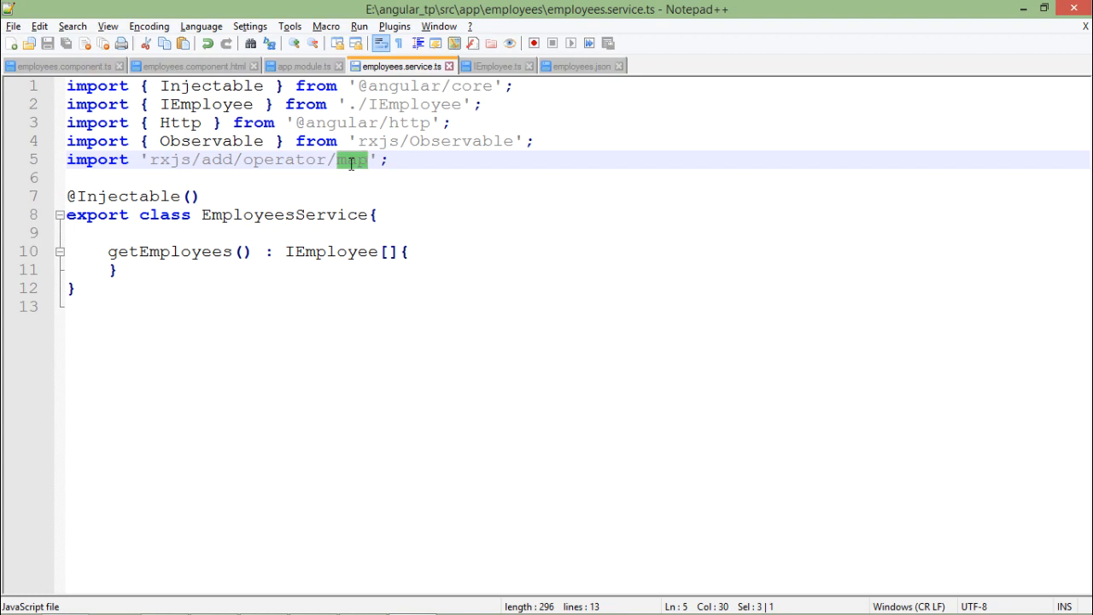
Extend the Http import to also bring in Response
click(204, 123)
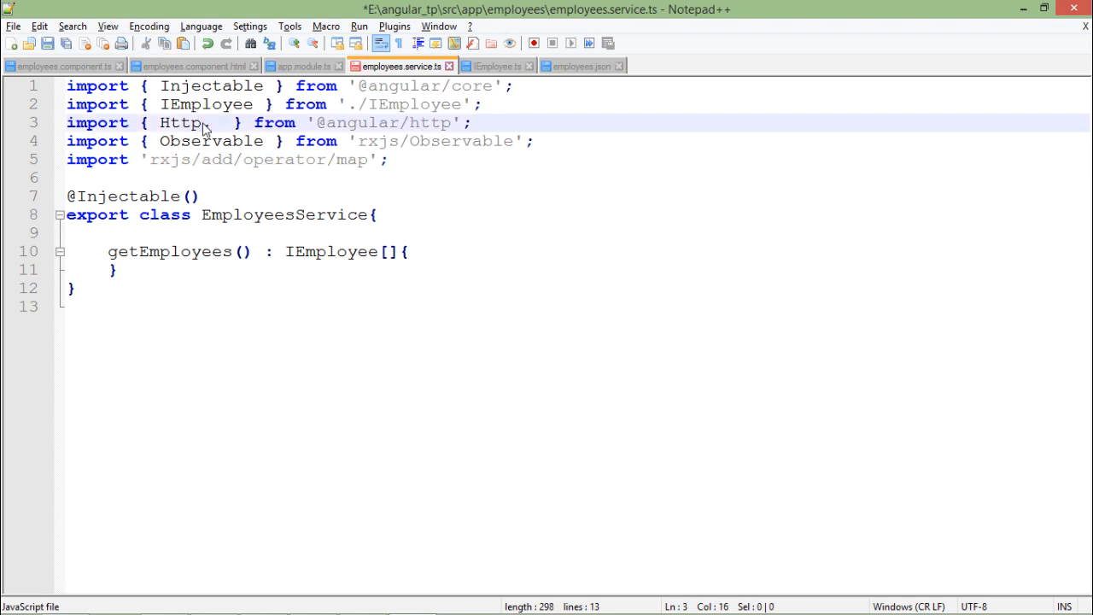
text(Response)
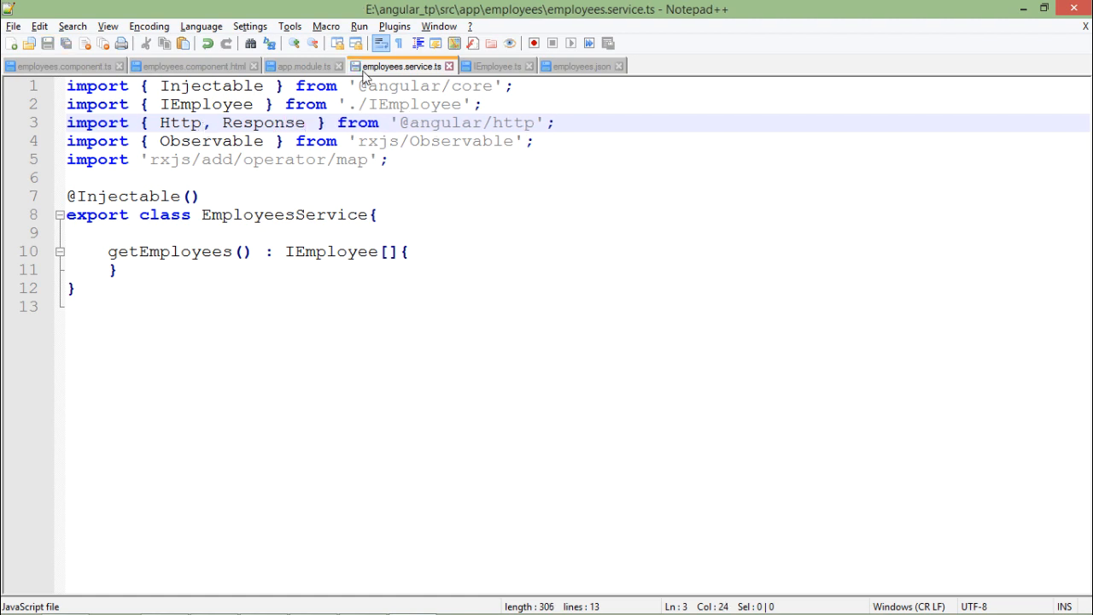
Review the constructor injecting http and where http is used in getEmployees
click(263, 123)
text(constructor(private http: Http){)
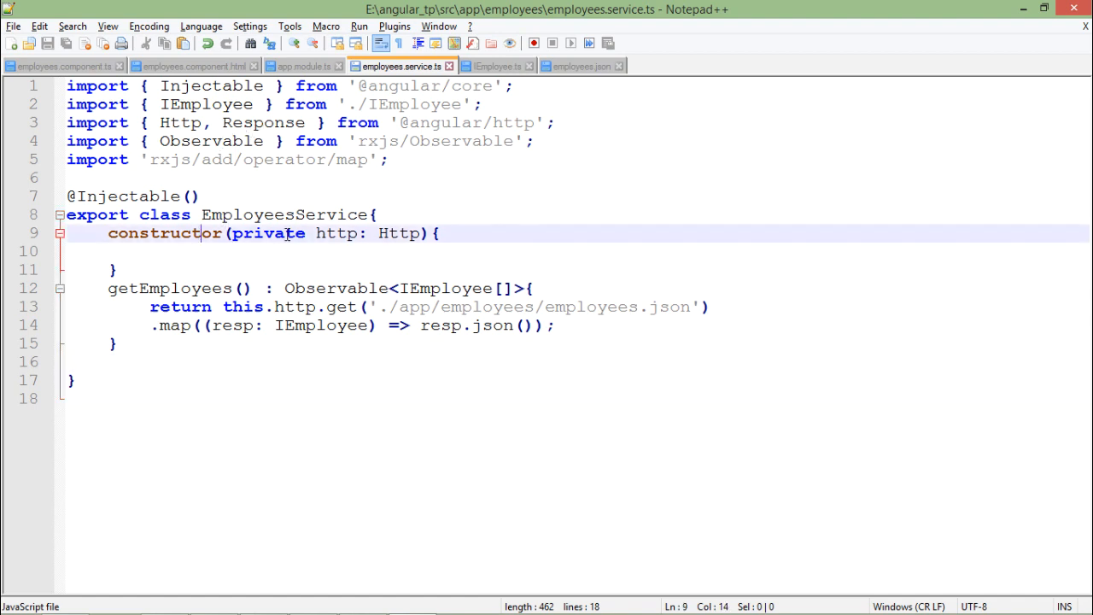
click(338, 233)
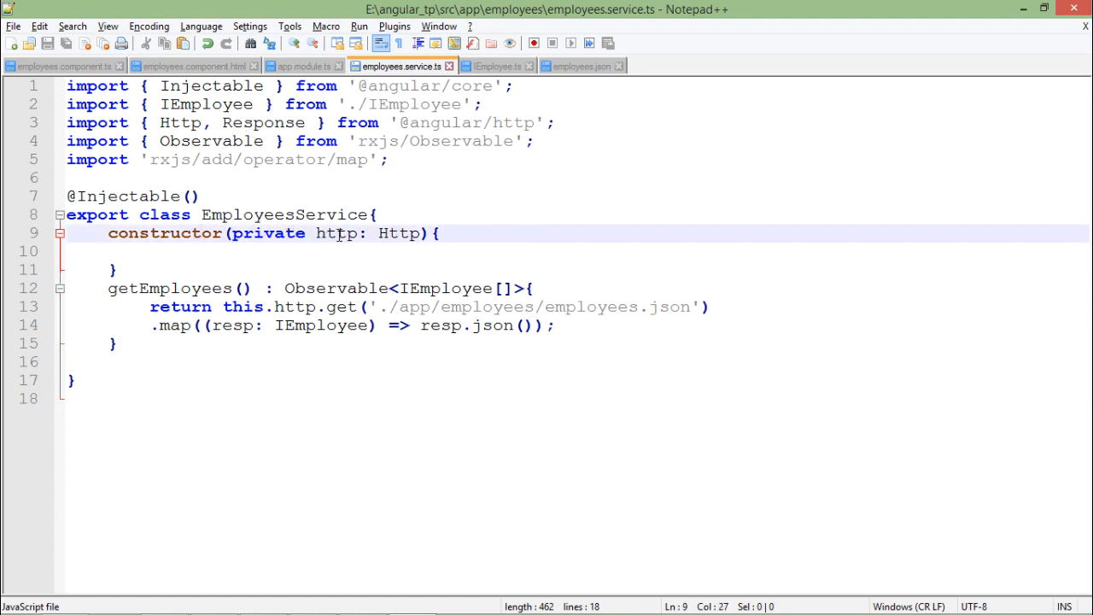
double_click(334, 232)
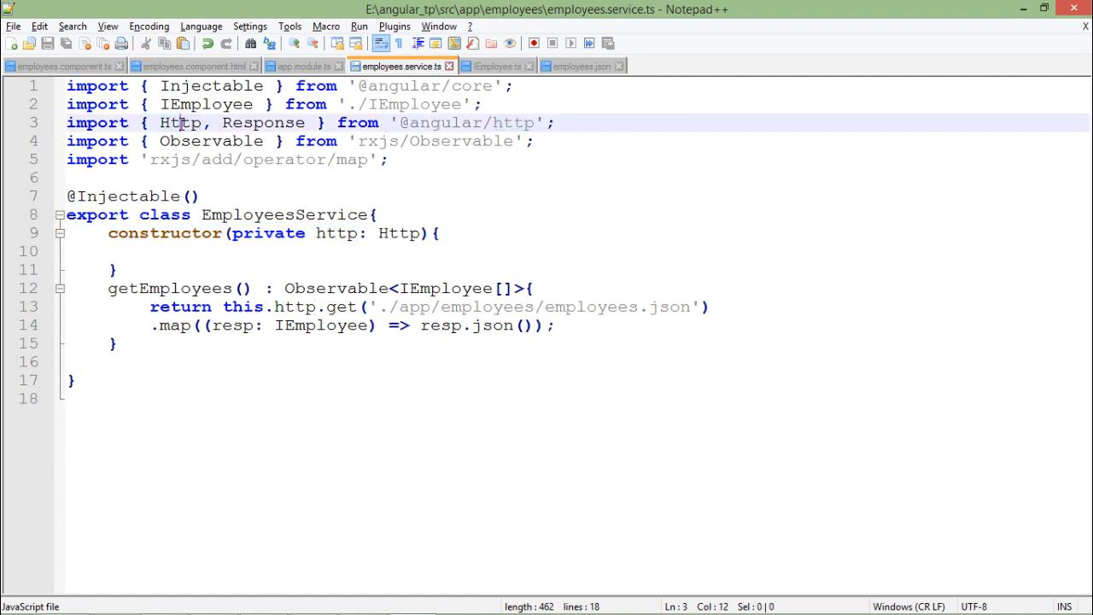
click(196, 232)
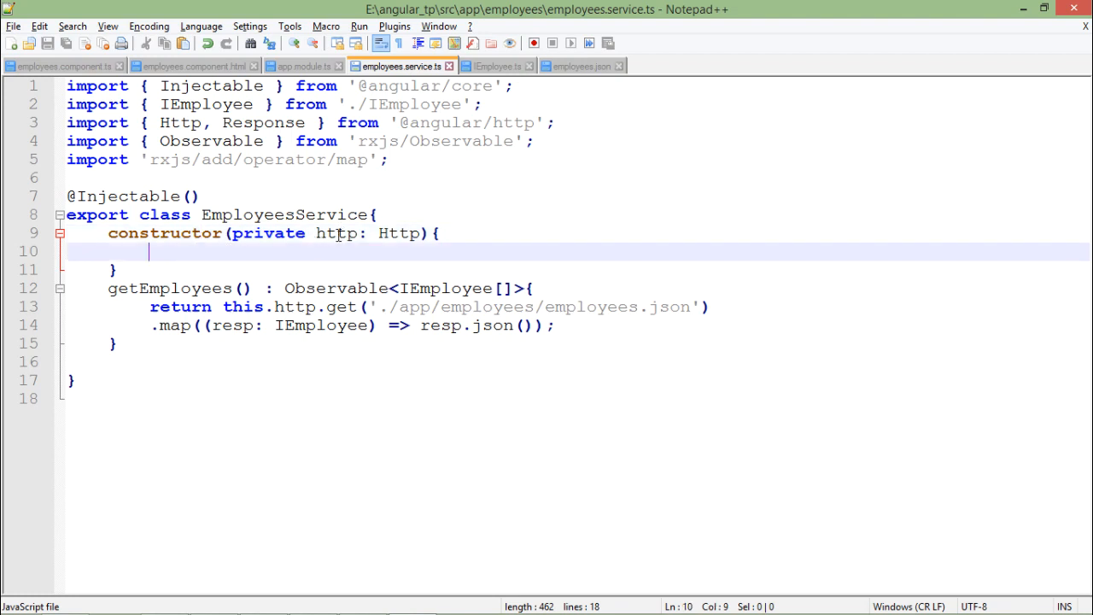
double_click(337, 232)
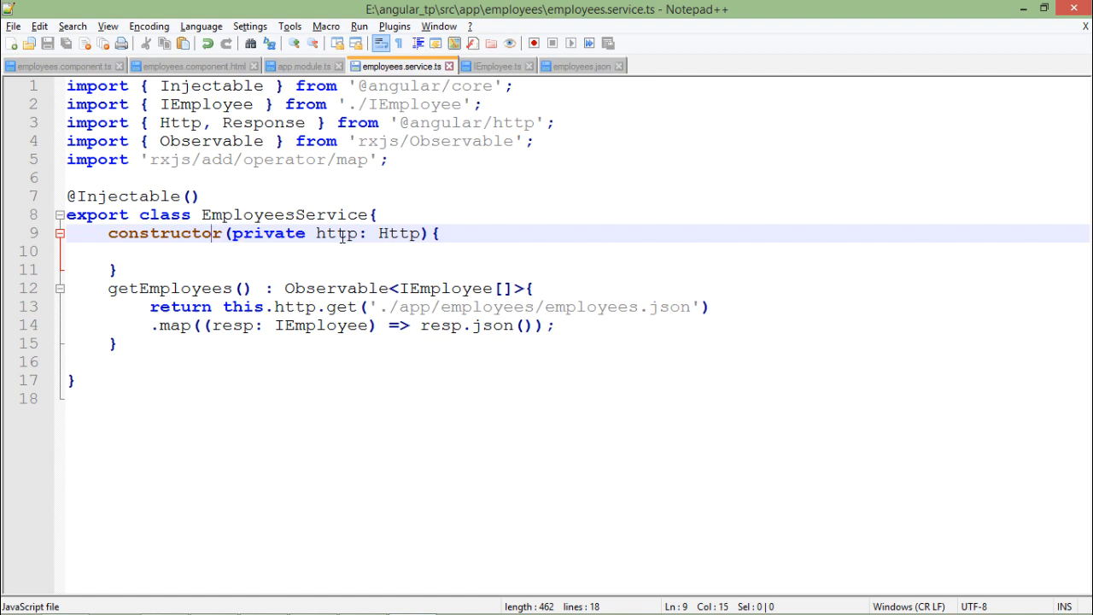
double_click(335, 233)
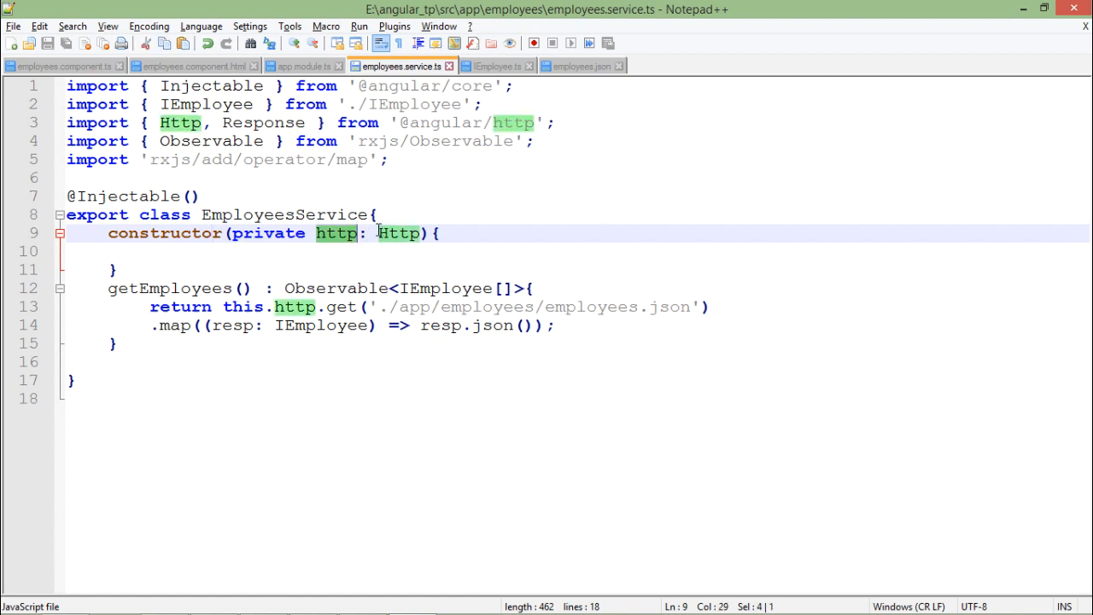
click(341, 233)
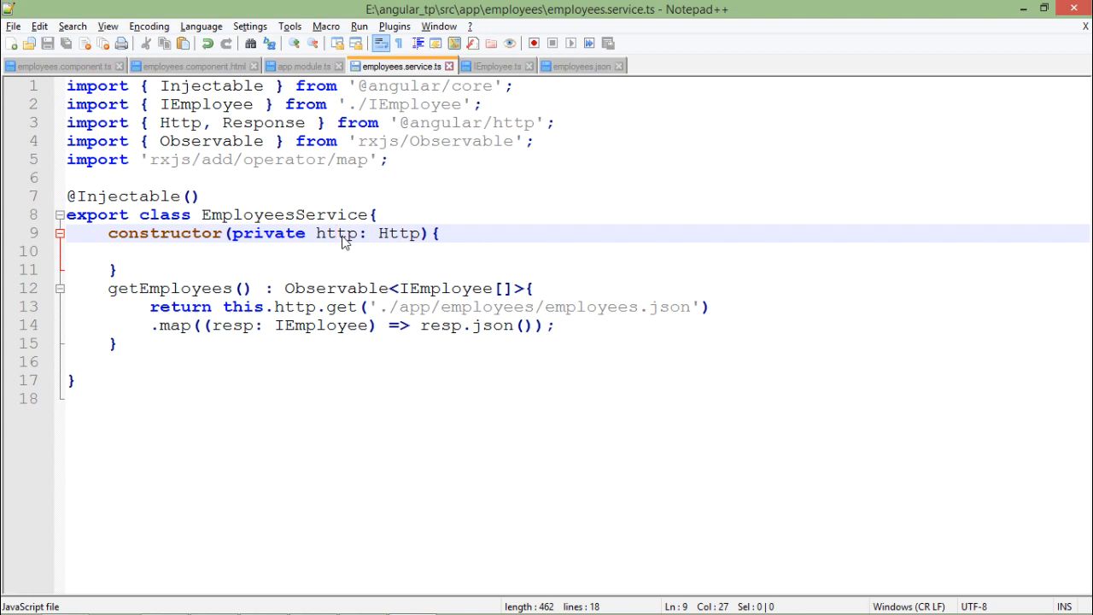
click(321, 232)
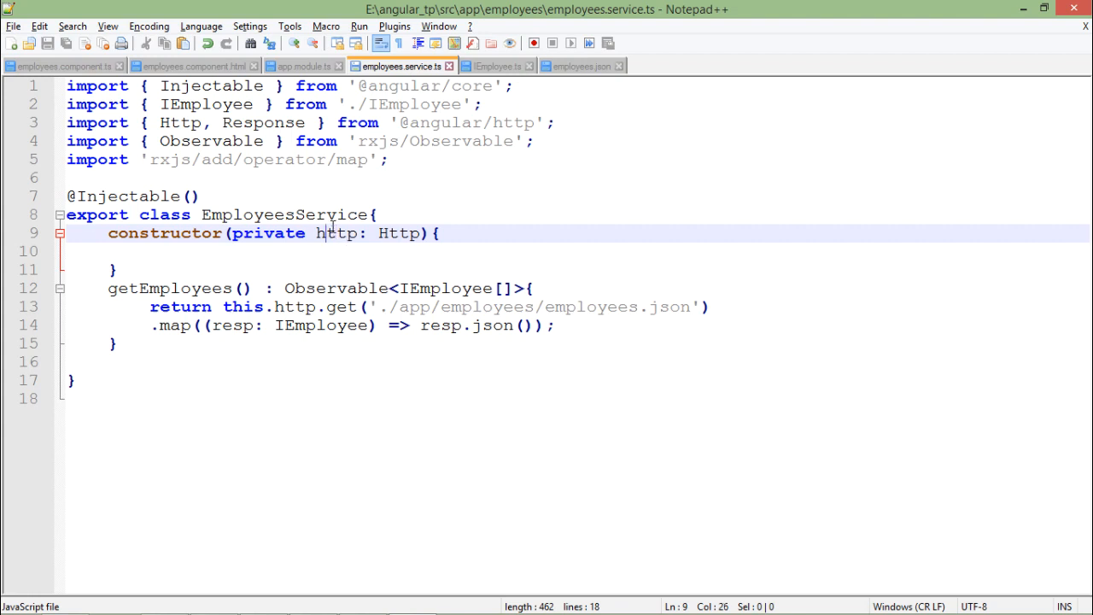
Walk through the http.get on employees.json and its .map call returning resp.json()
click(138, 287)
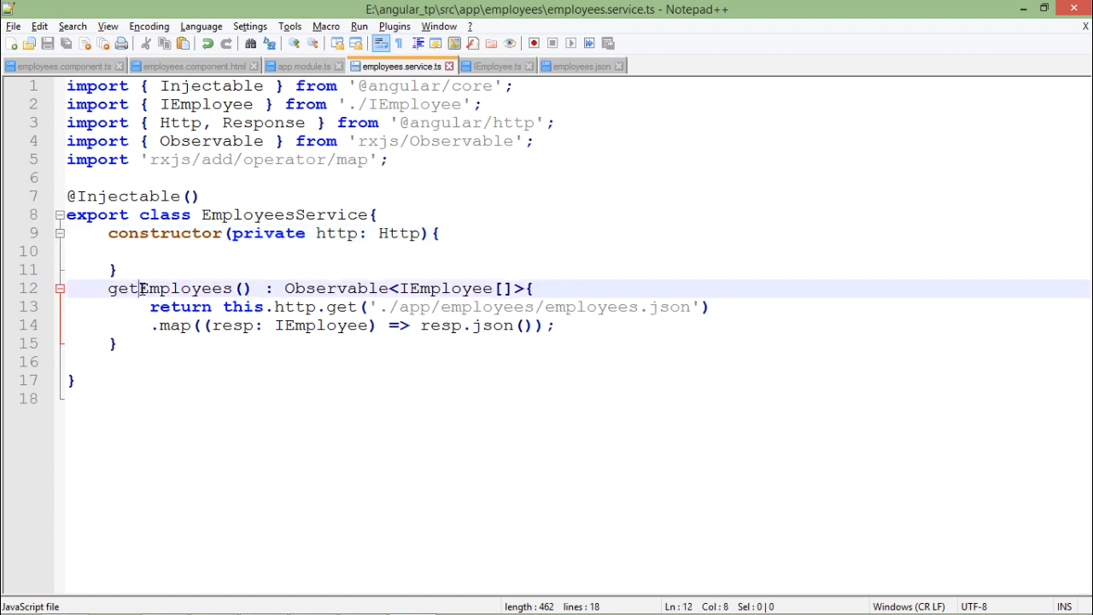
double_click(171, 287)
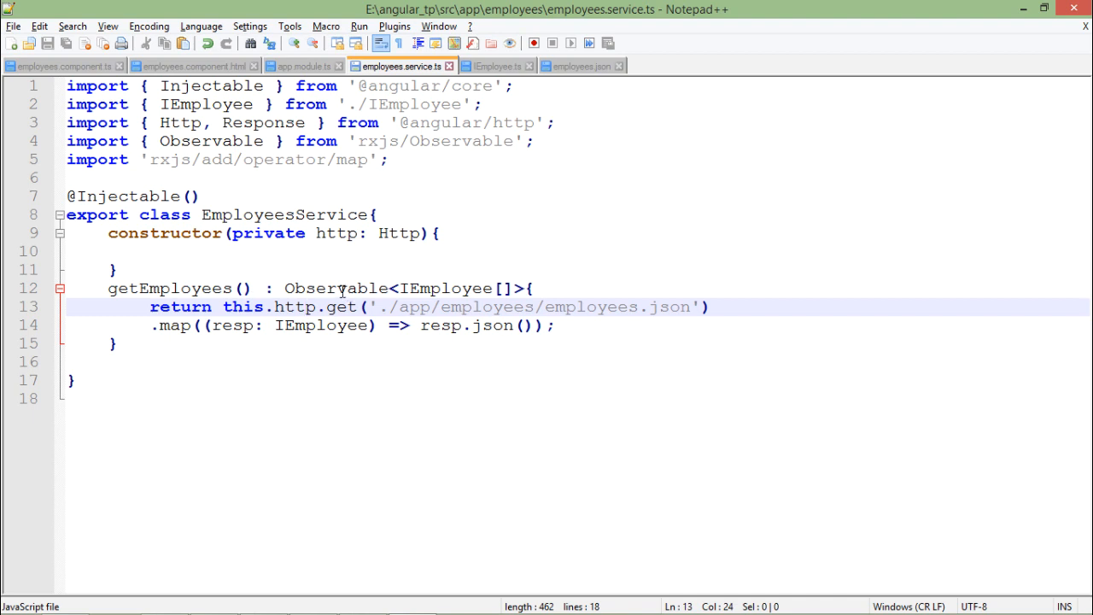
click(226, 140)
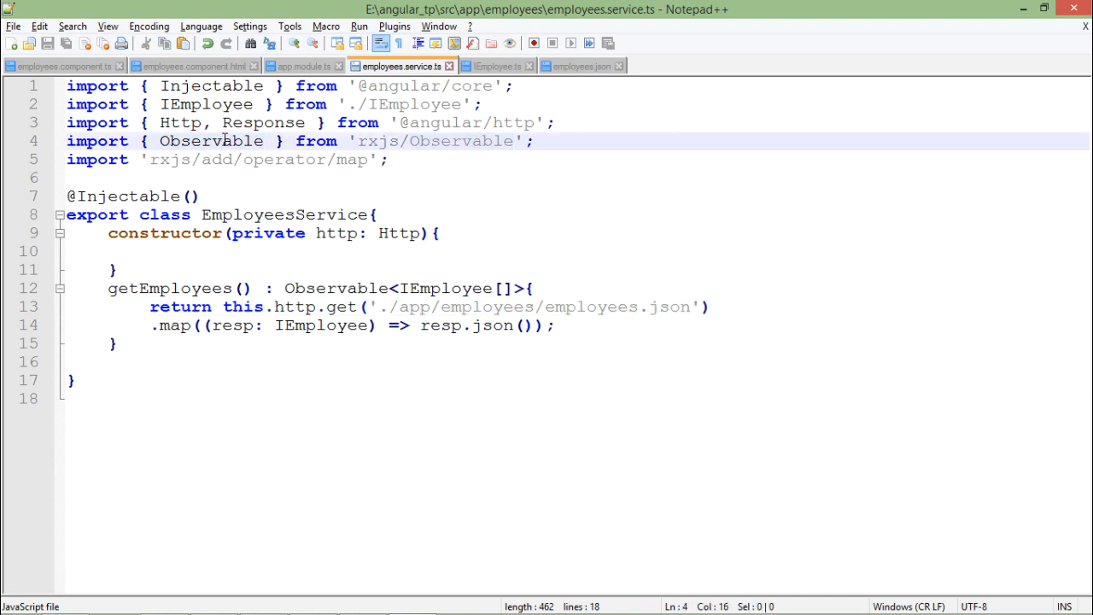
double_click(444, 287)
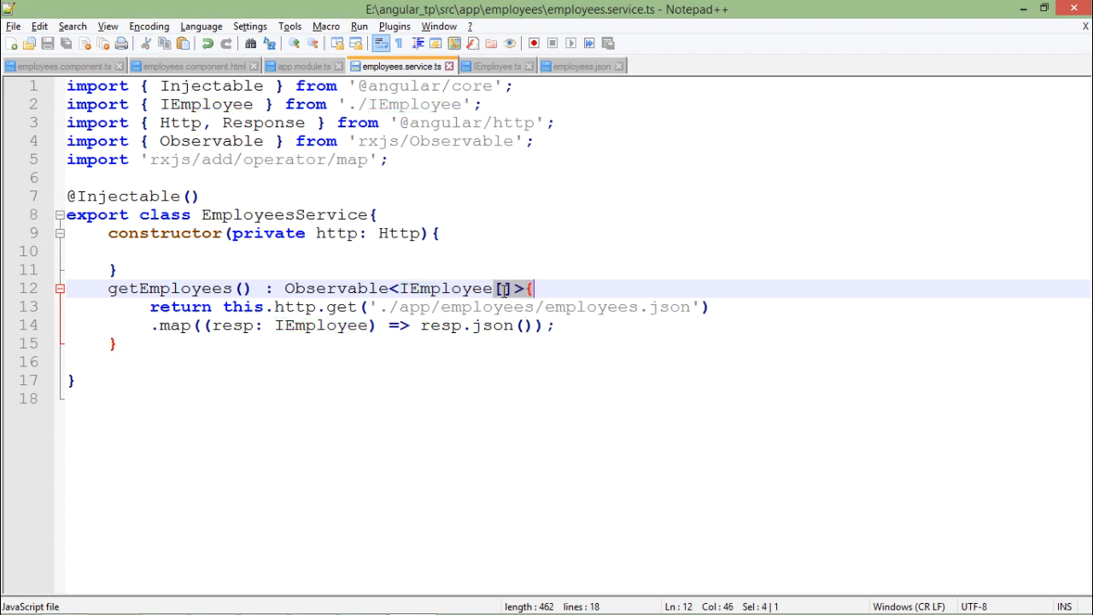
click(458, 287)
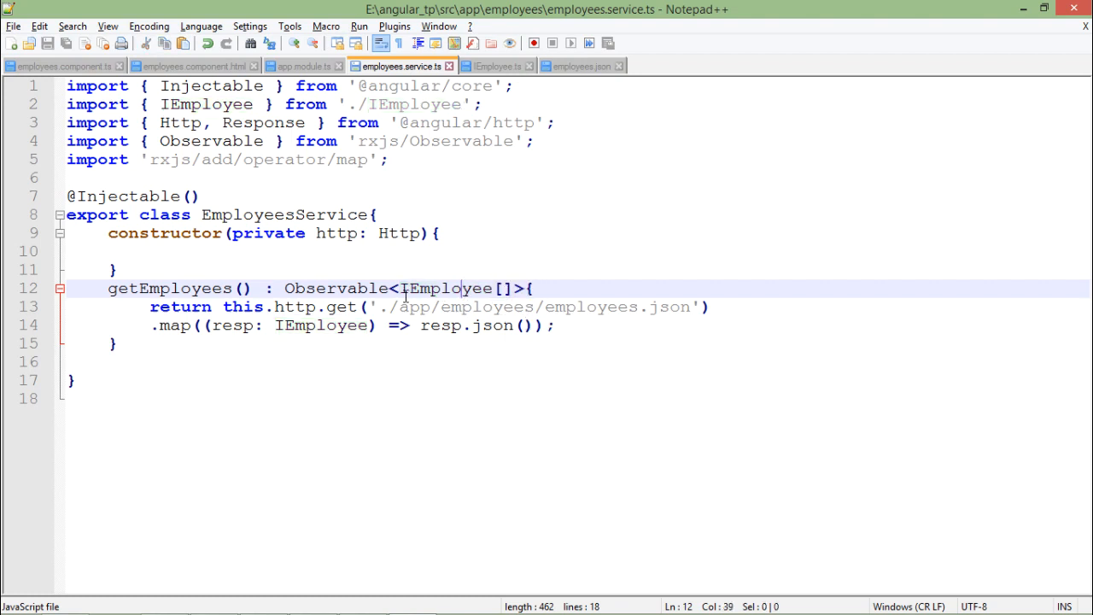
click(204, 308)
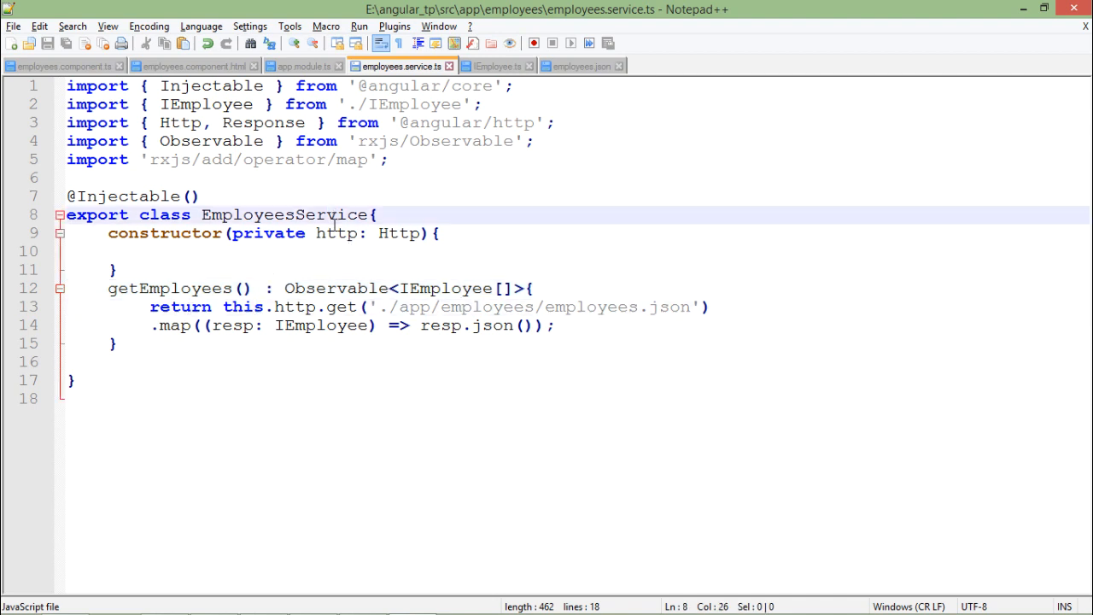
double_click(342, 307)
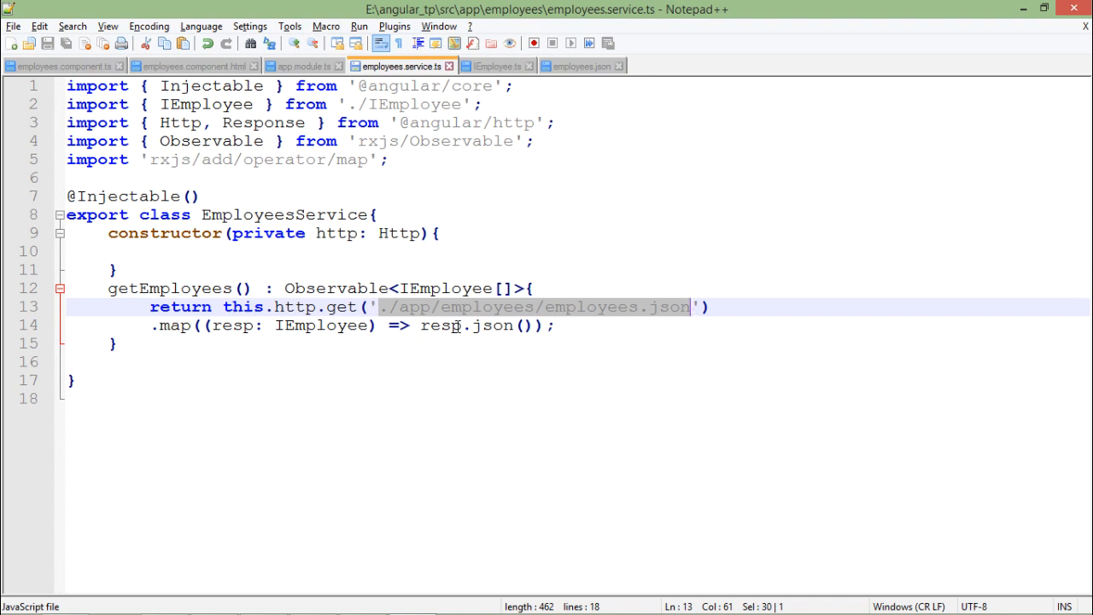
click(470, 307)
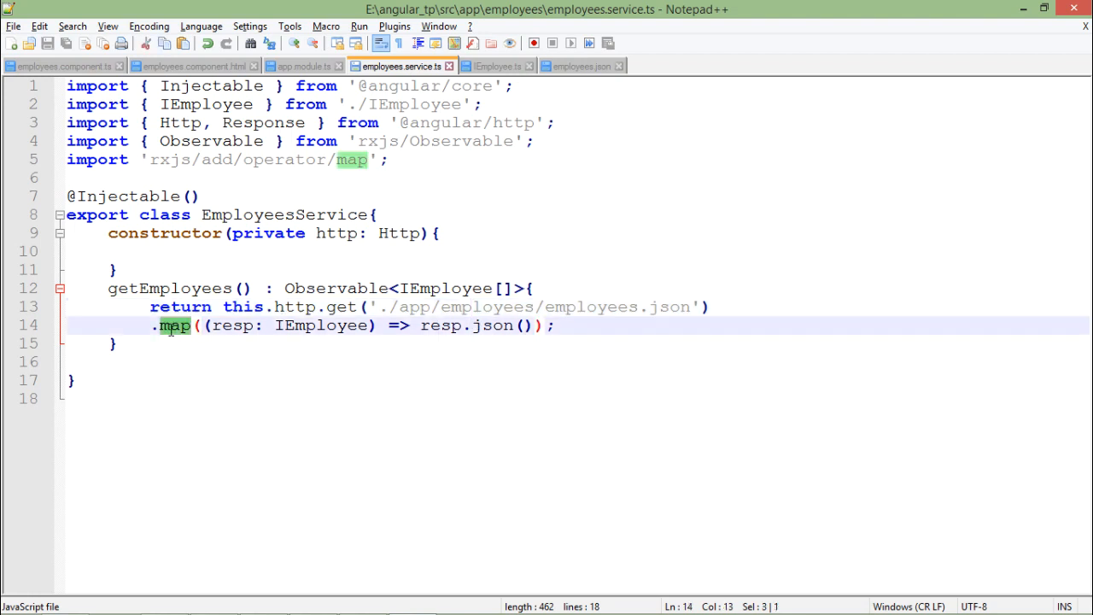
click(350, 160)
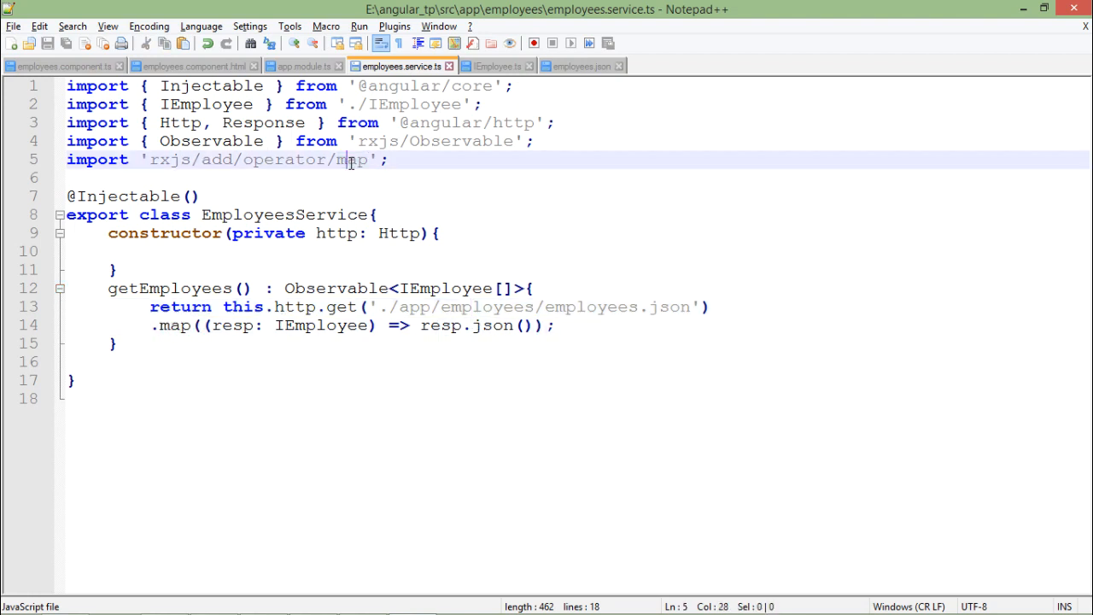
mouse_move(237, 324)
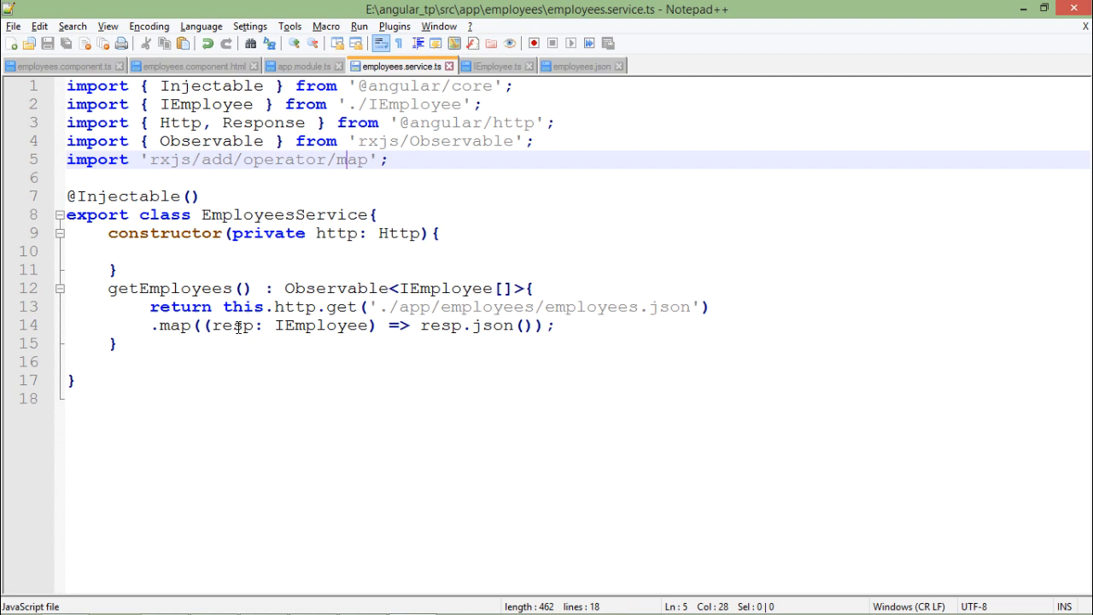
Type the map callback's resp parameter as Response instead of IEmployee, then show employees.component.ts
double_click(232, 324)
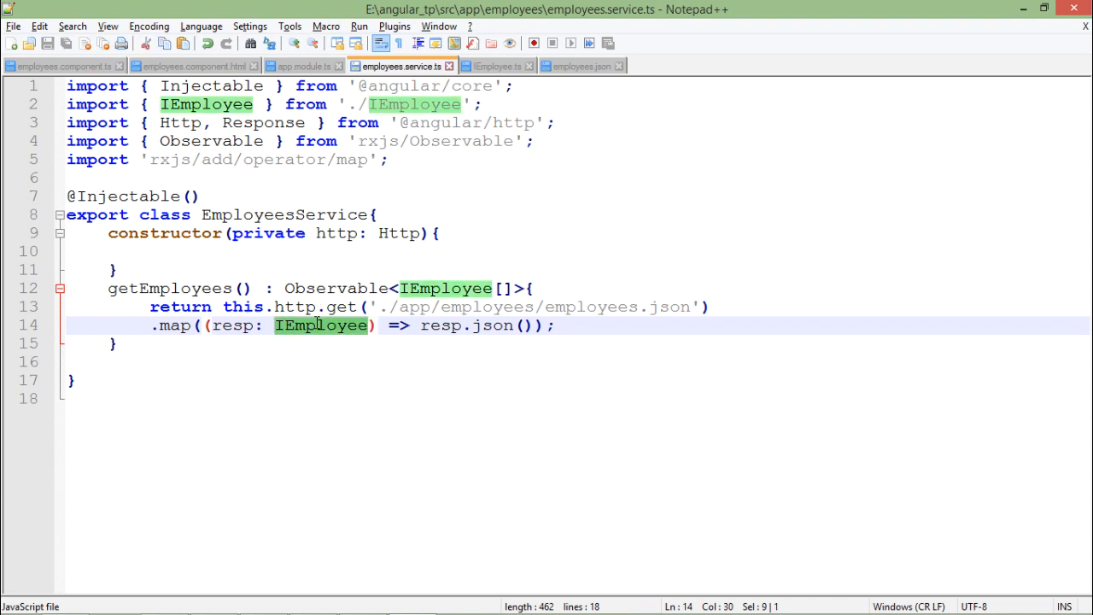
text(Respons)
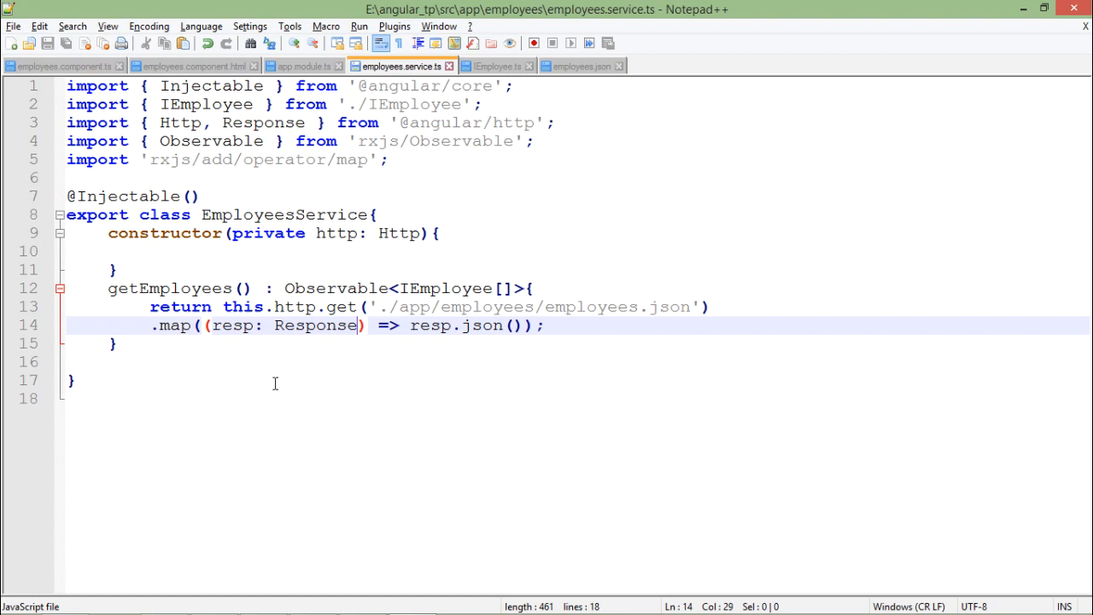
double_click(230, 325)
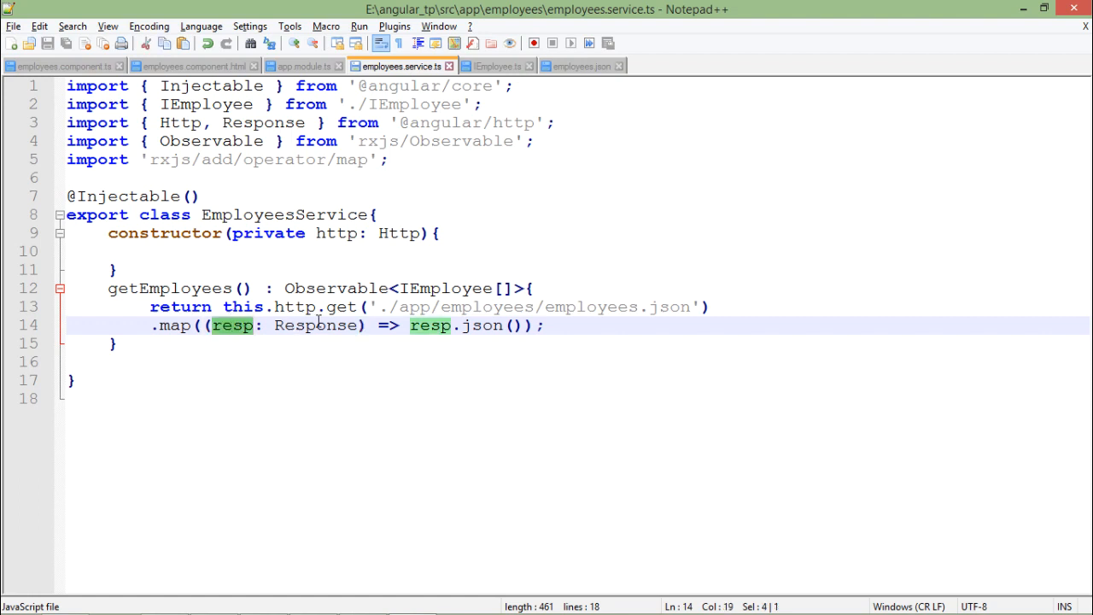
click(431, 324)
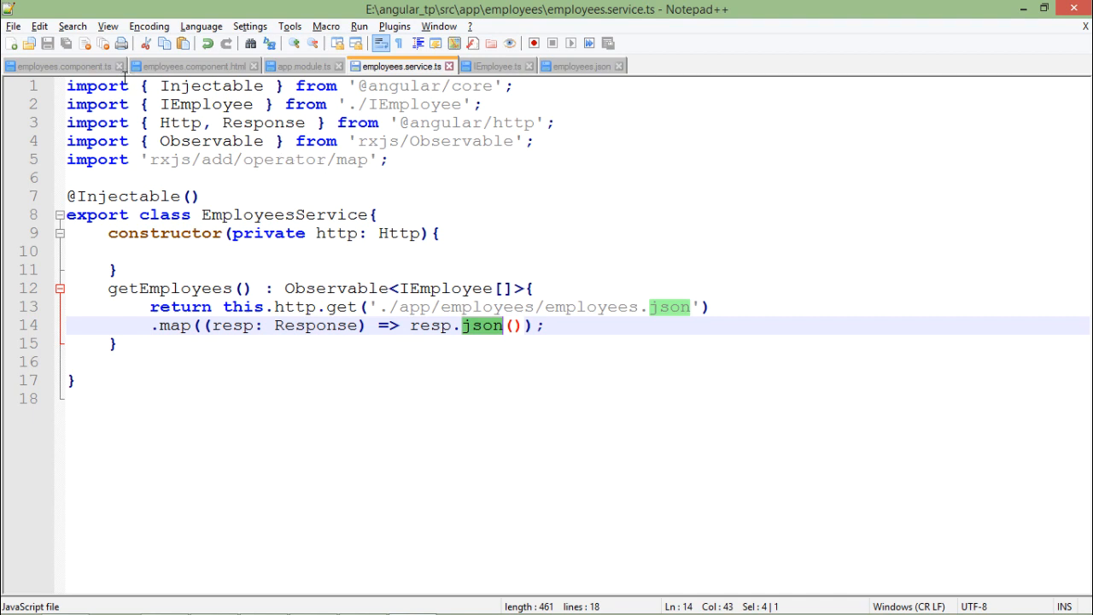
click(60, 65)
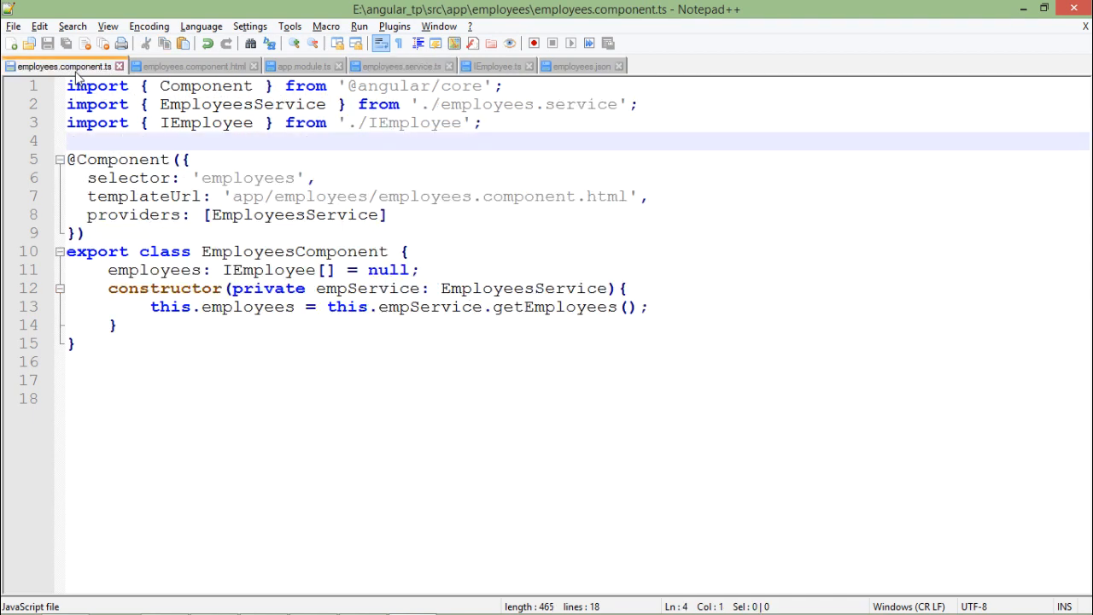
click(308, 215)
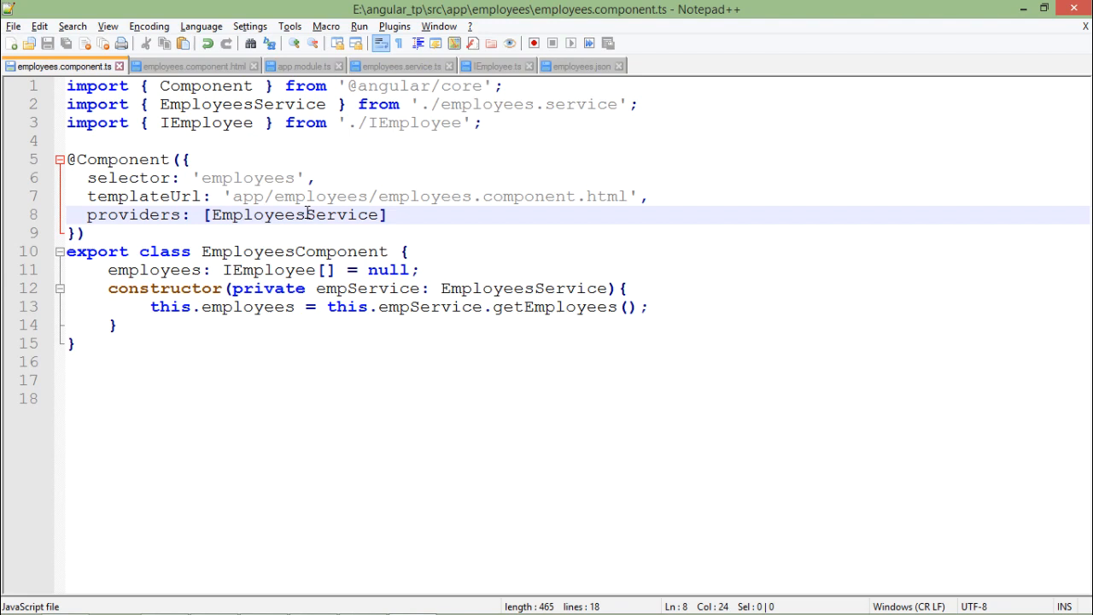
click(365, 287)
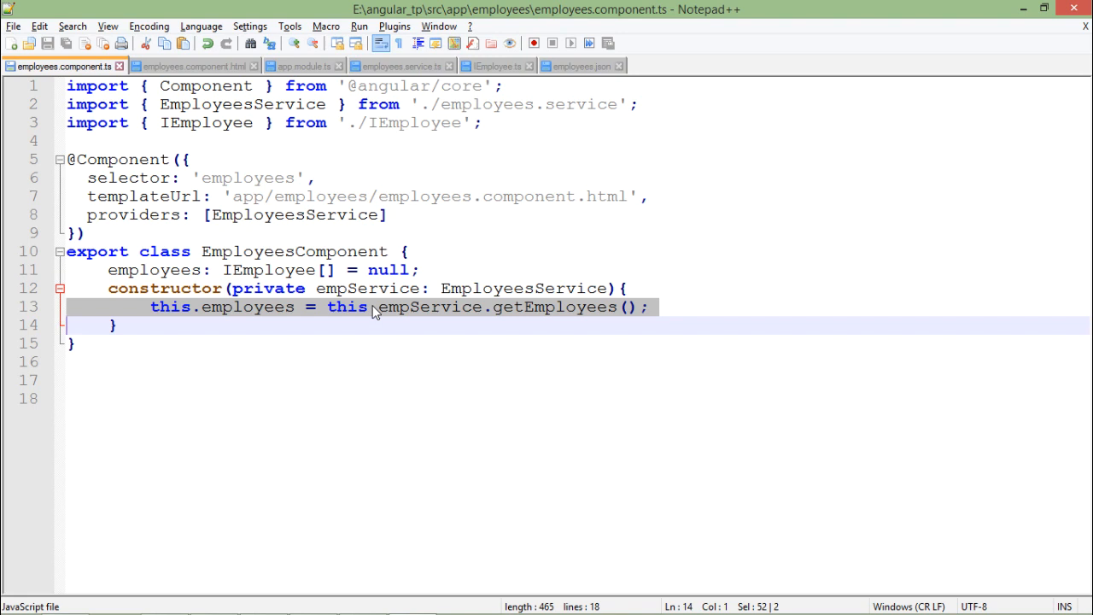
click(256, 86)
text(, On)
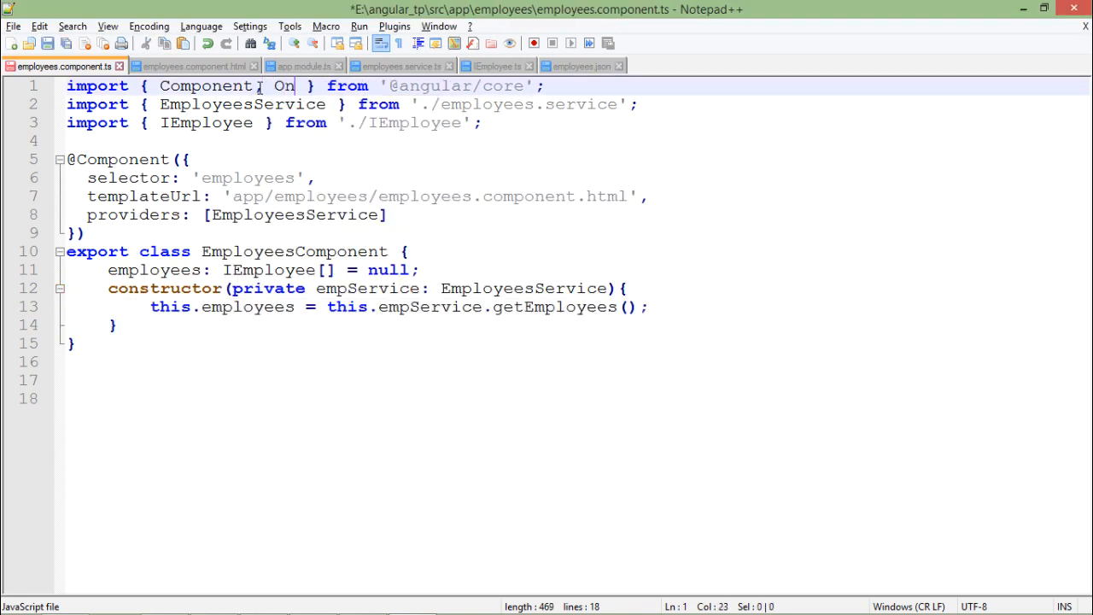
text(Init)
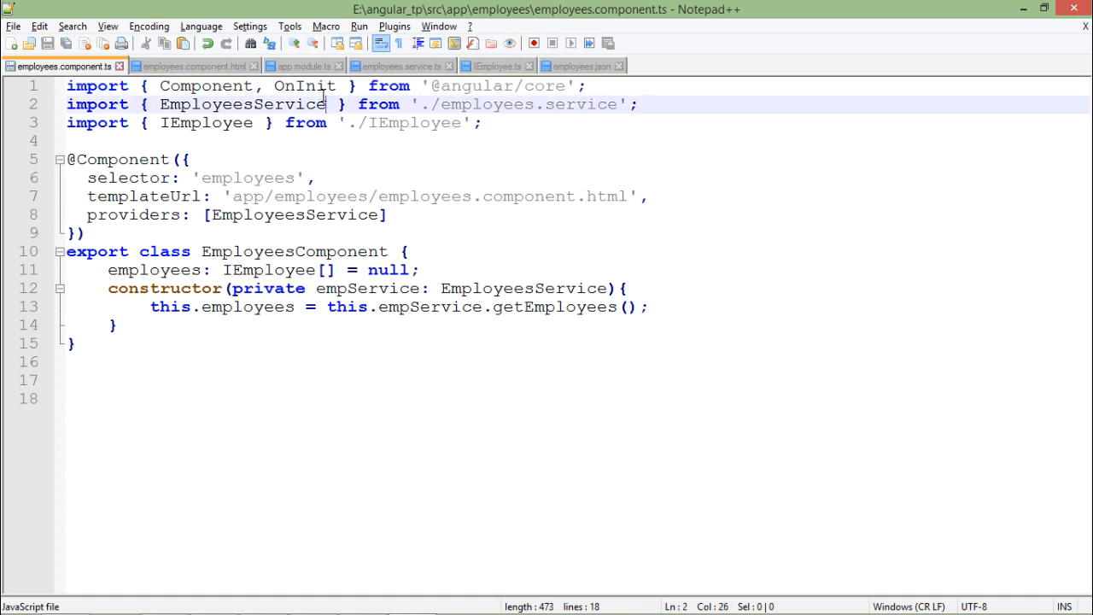
double_click(304, 85)
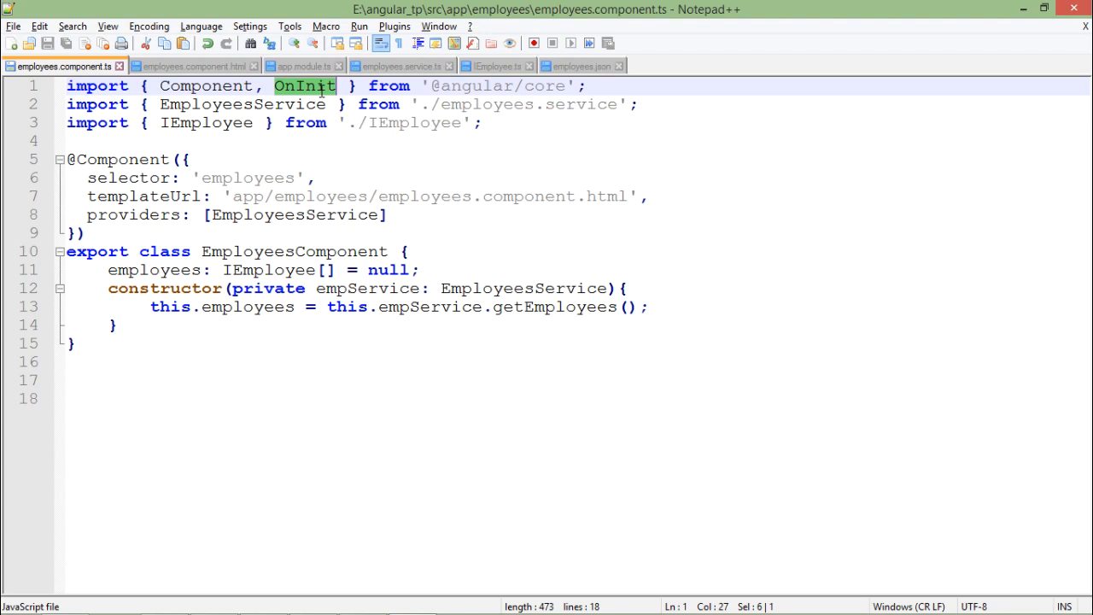
Make EmployeesComponent implement OnInit, insert ngOnInit subscribing to getEmployees, and comment out the constructor assignment
click(391, 251)
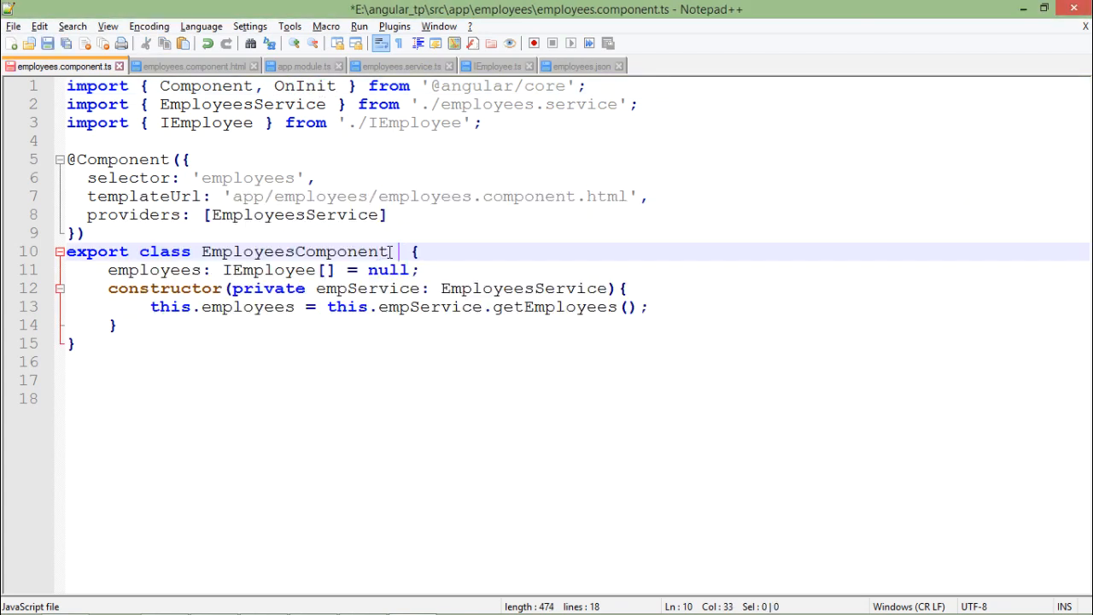
text(implements)
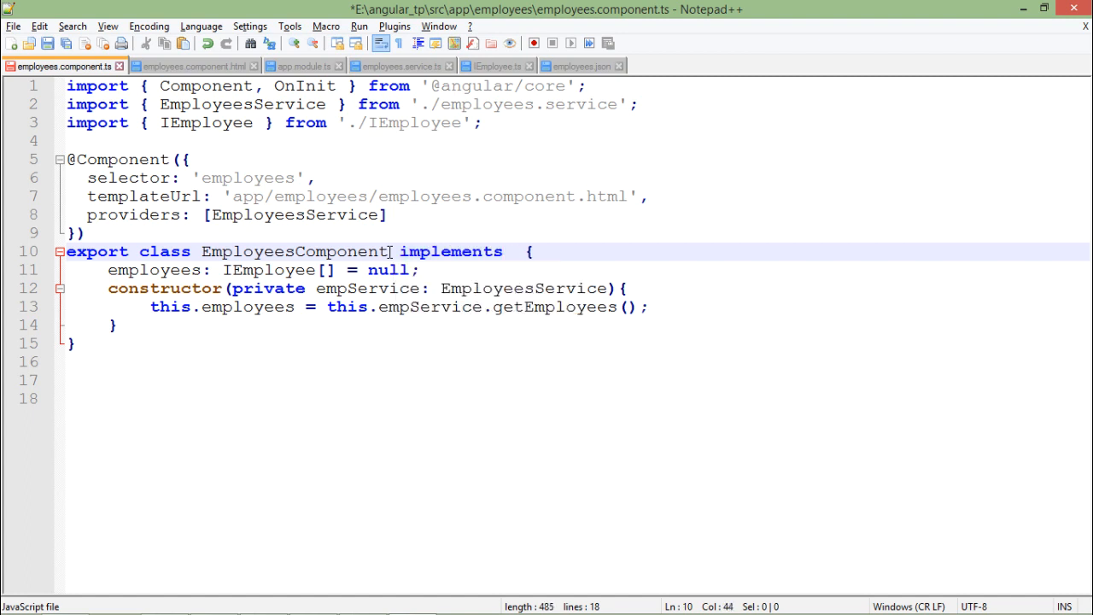
text(OnInit)
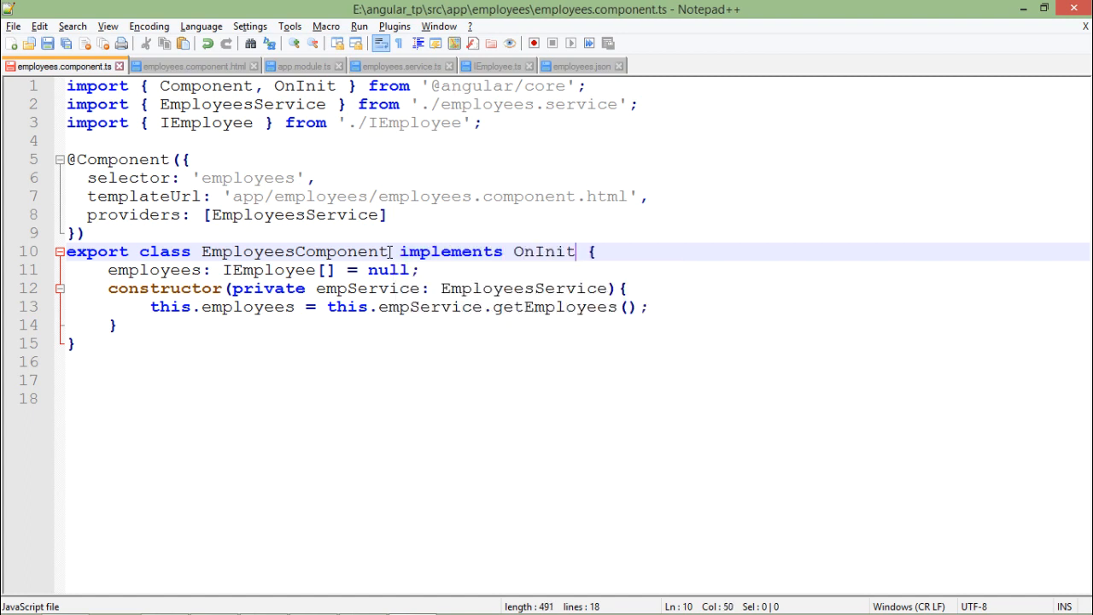
key(Enter)
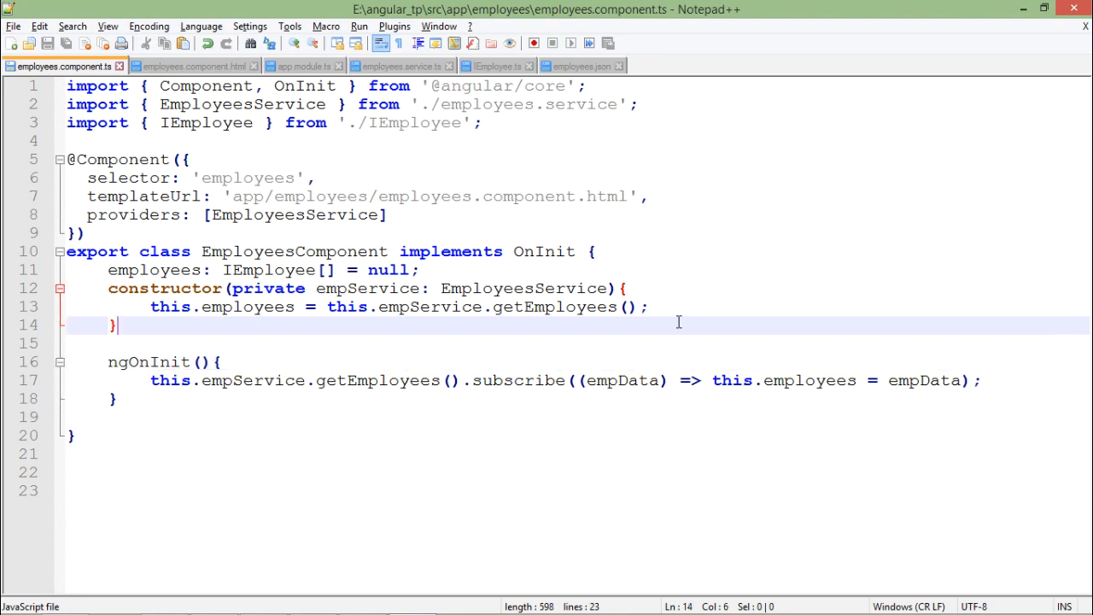
click(649, 307)
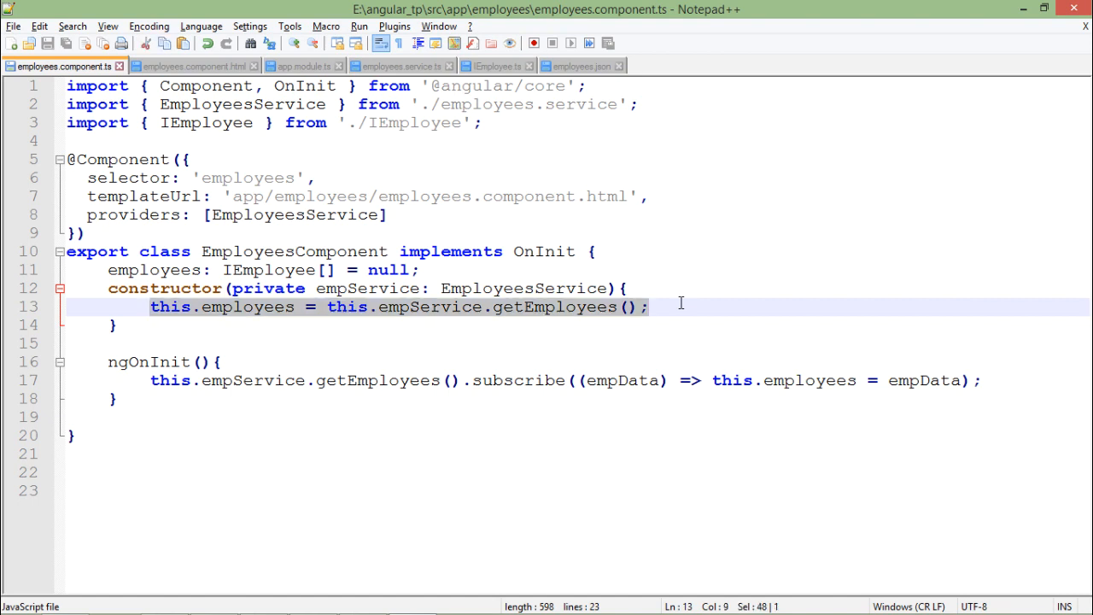
click(116, 324)
text(//)
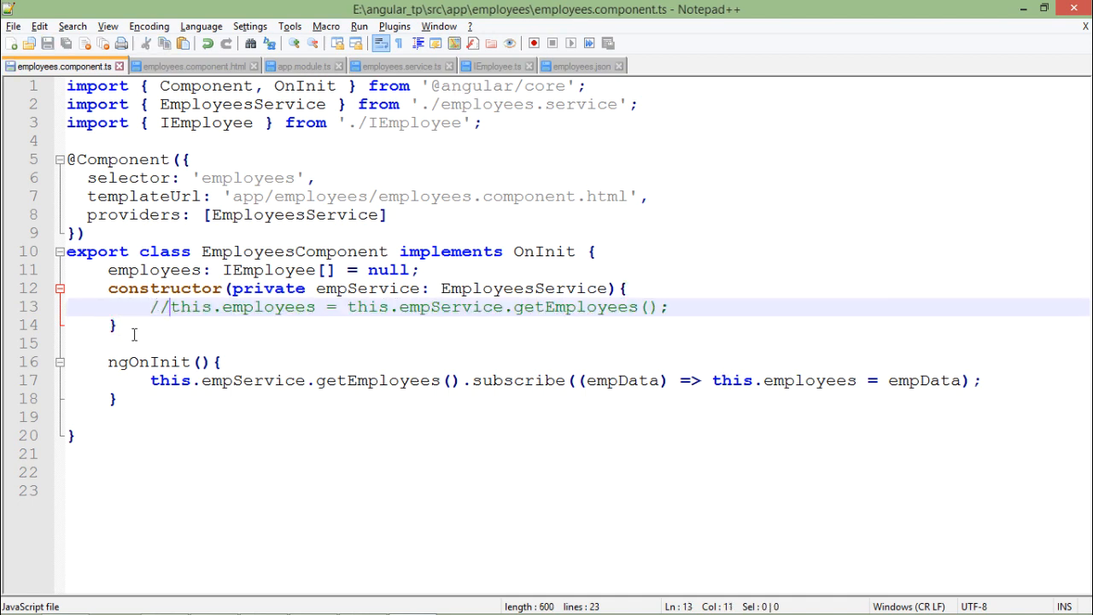
click(150, 362)
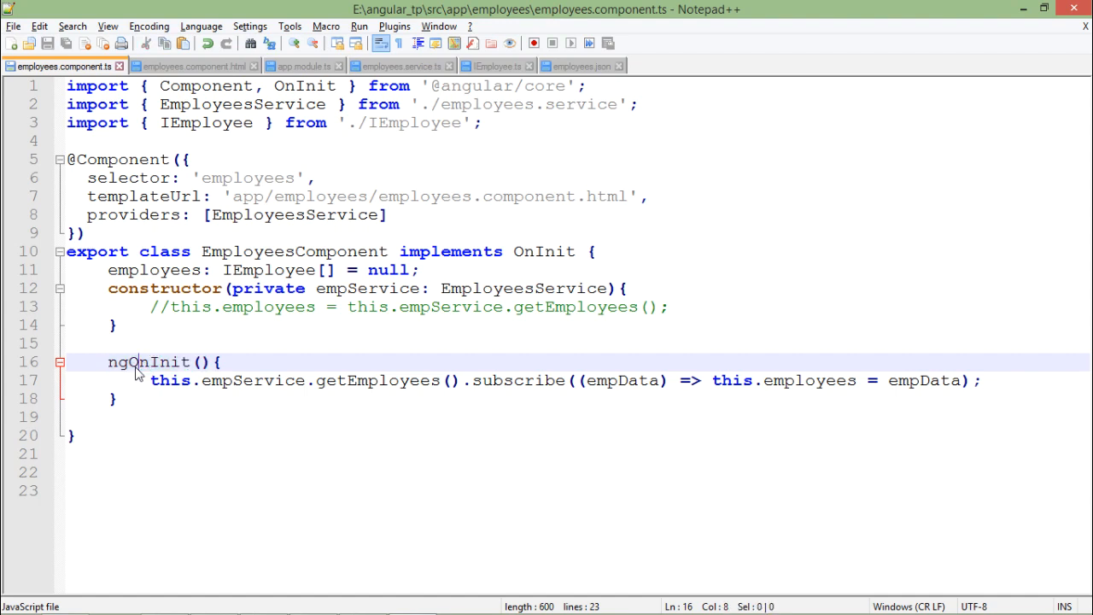
Review the subscription assigning empData to the IEmployee[] employees property, then start saving the file
double_click(543, 251)
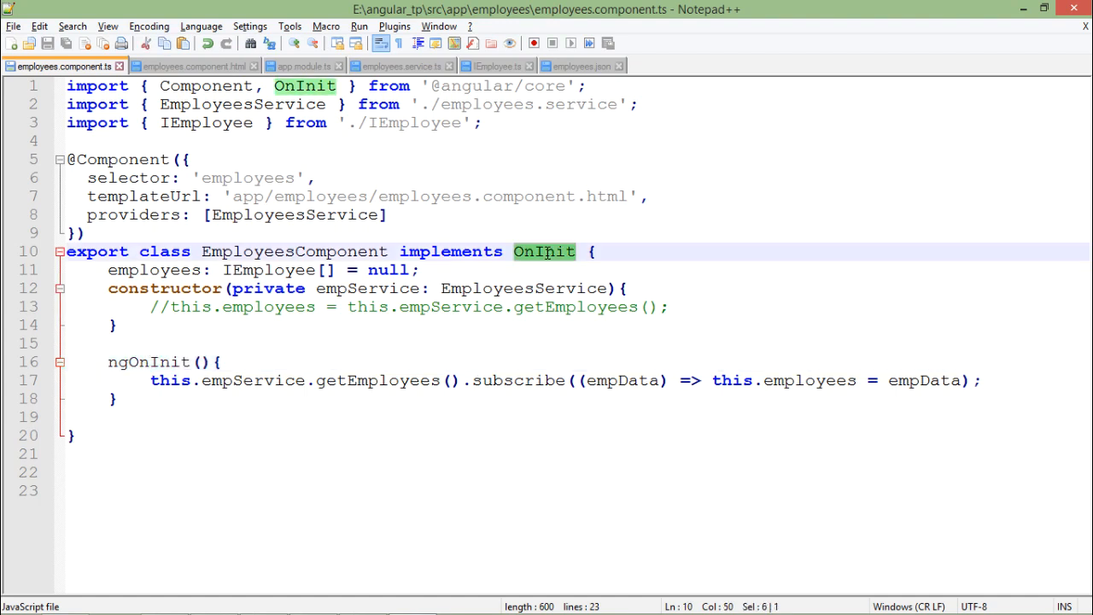
mouse_move(247, 389)
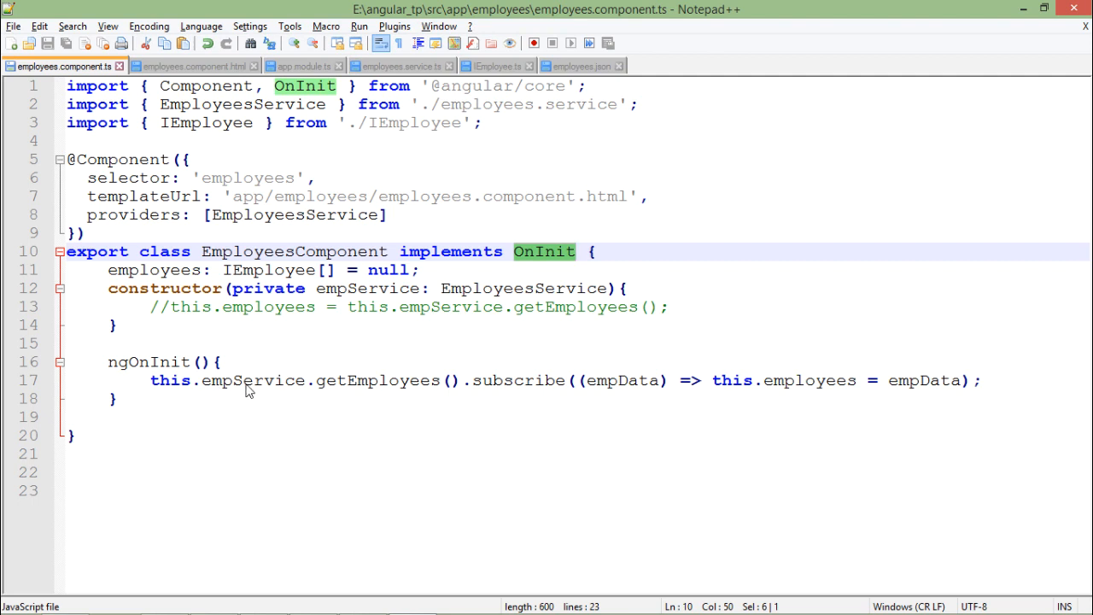
double_click(376, 379)
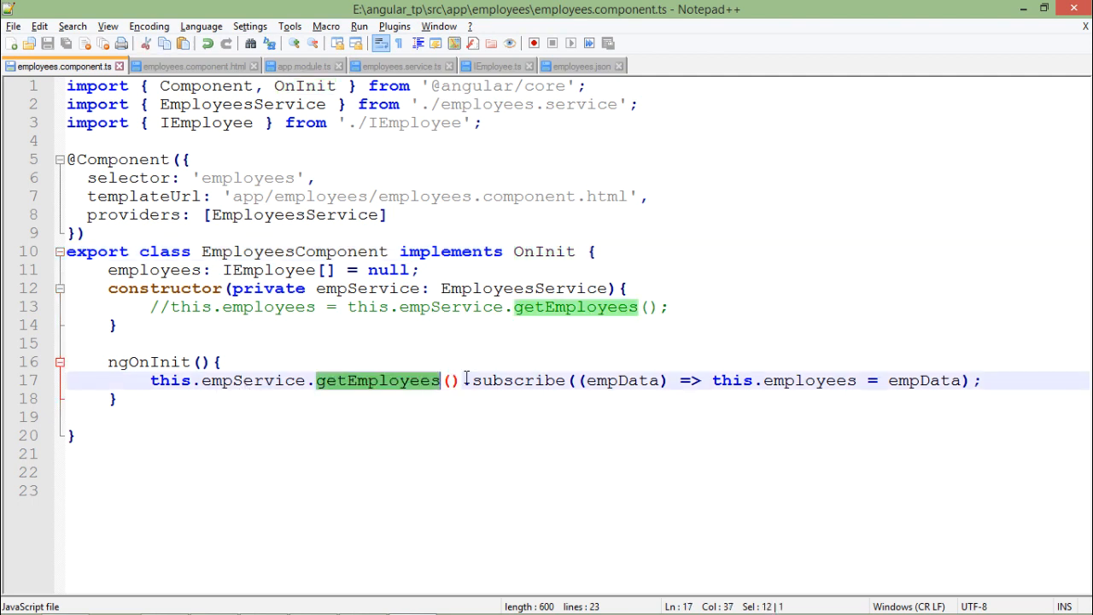
double_click(515, 379)
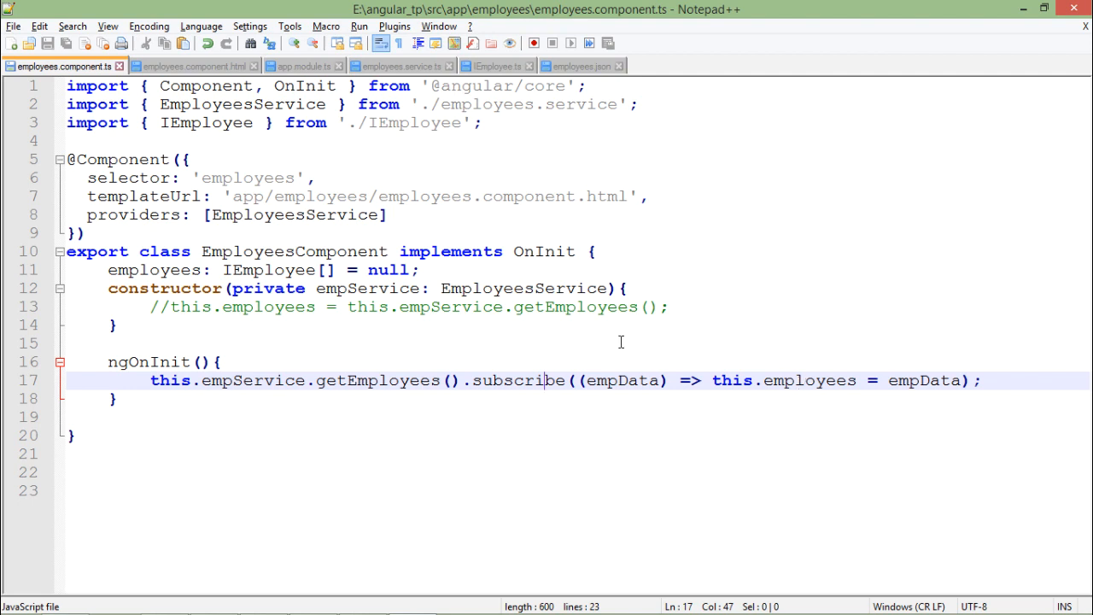
double_click(154, 270)
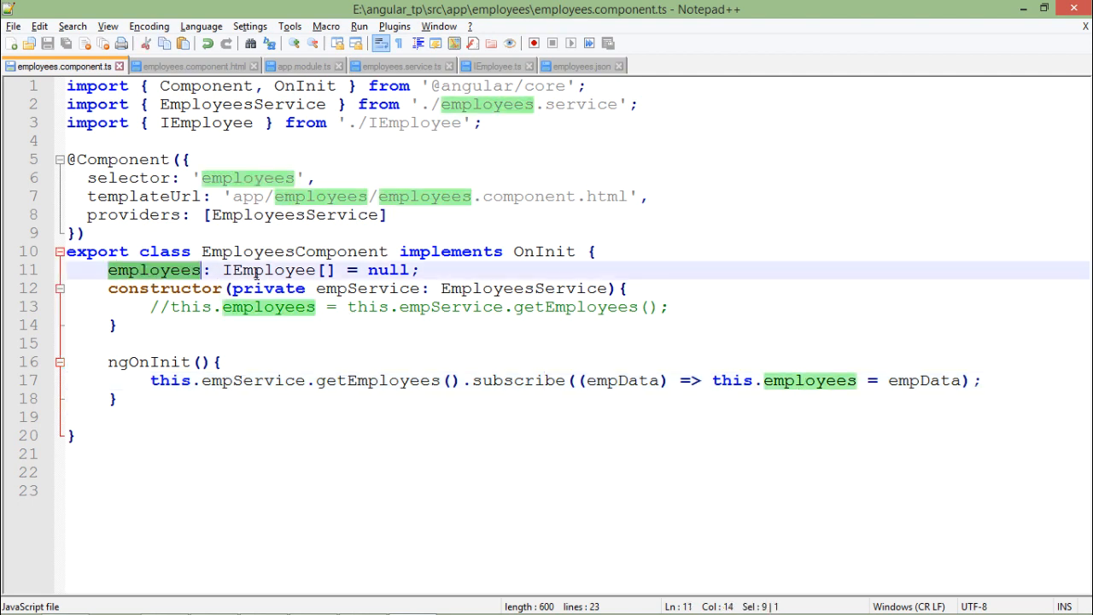
double_click(268, 270)
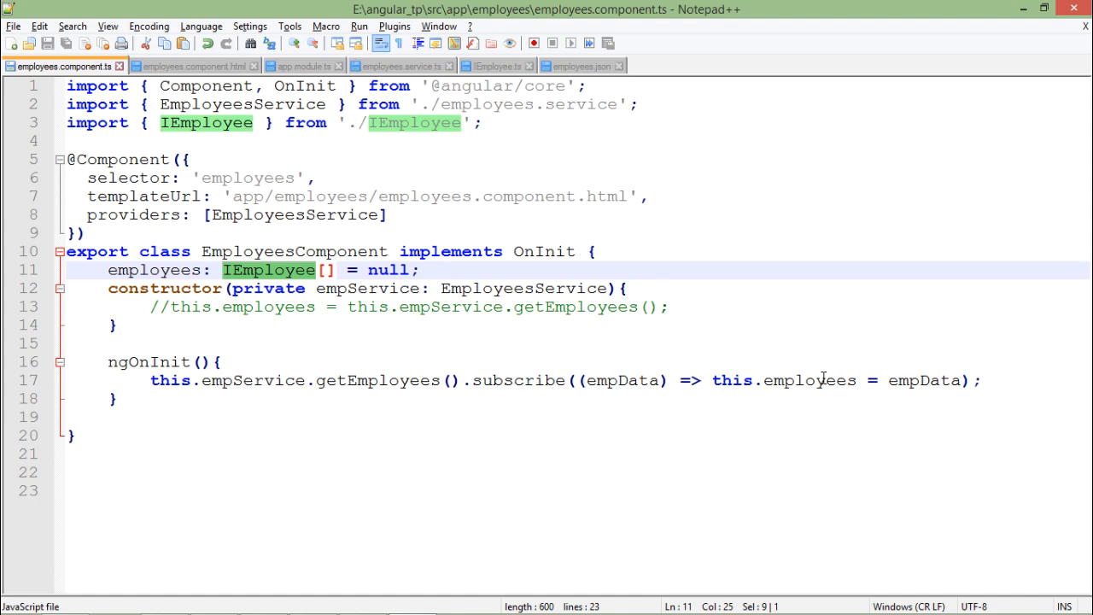
click(623, 379)
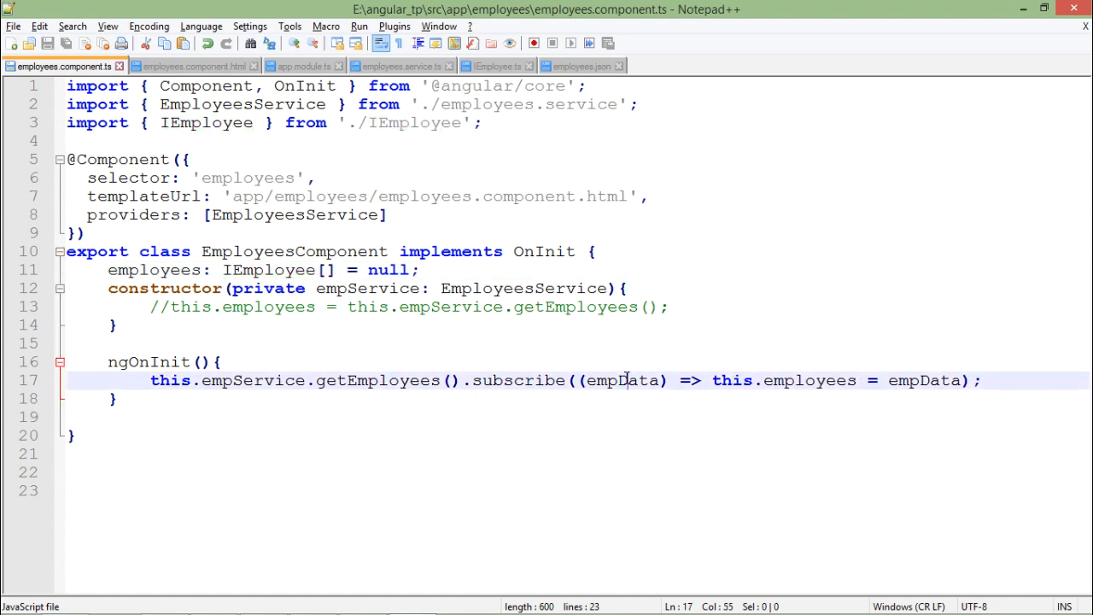
click(915, 379)
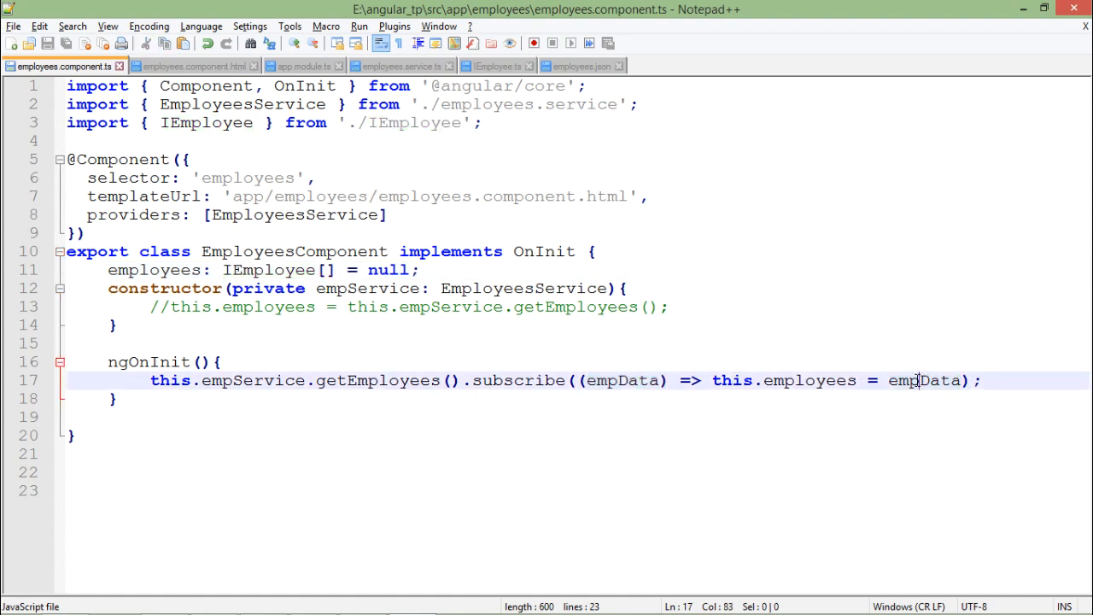
double_click(809, 379)
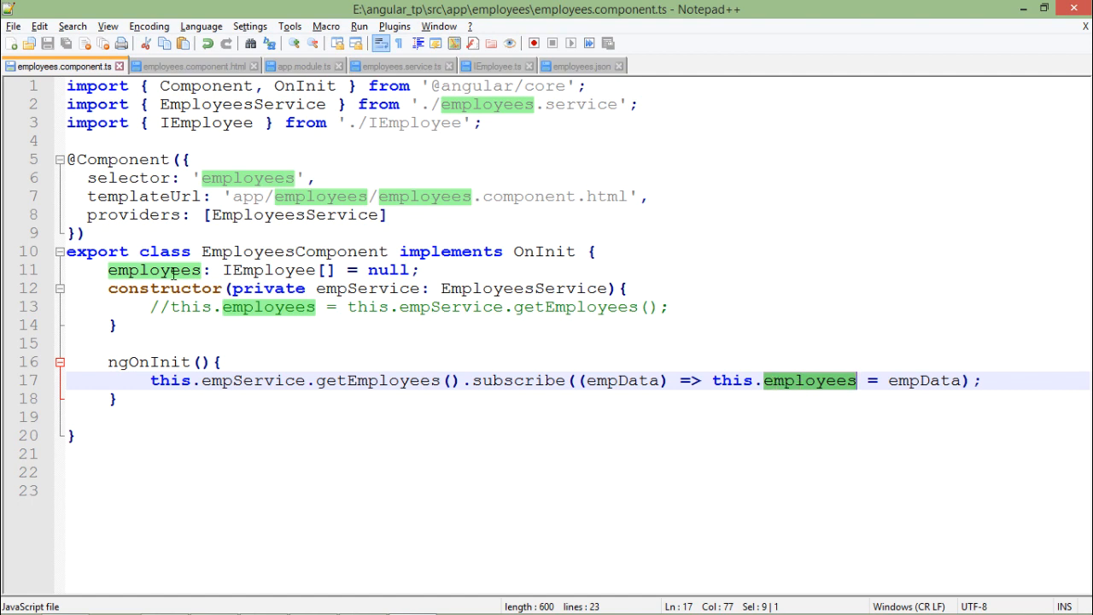
click(192, 65)
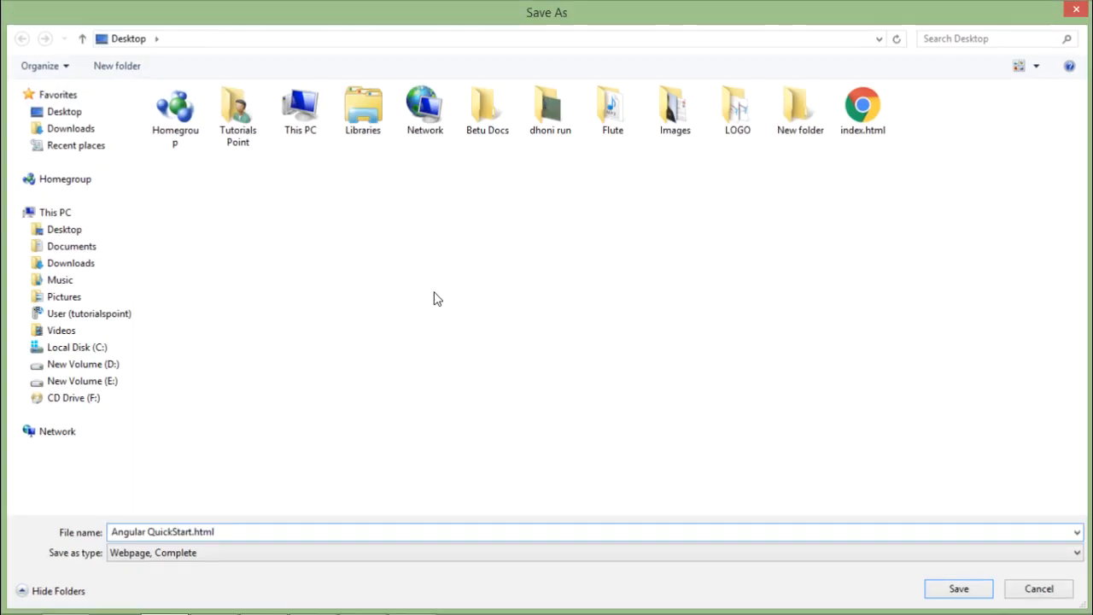
click(958, 588)
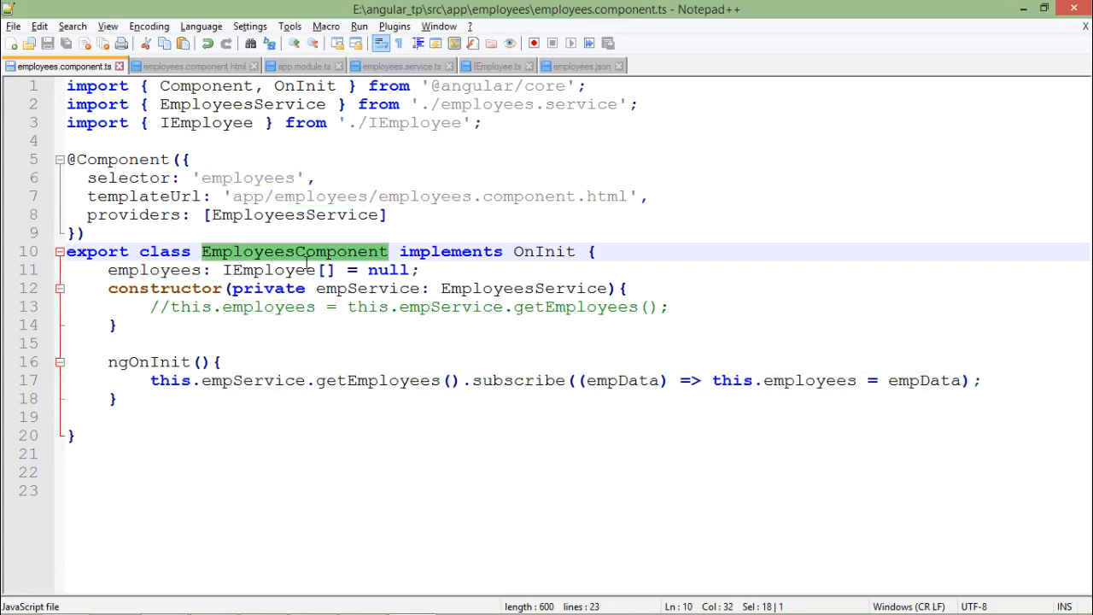
click(580, 65)
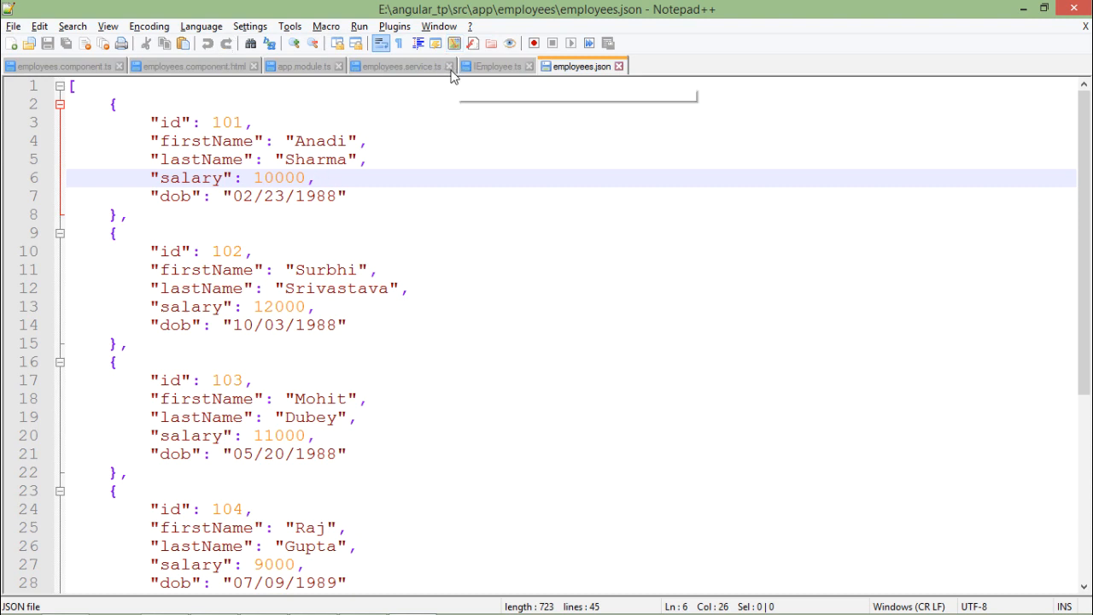
click(401, 65)
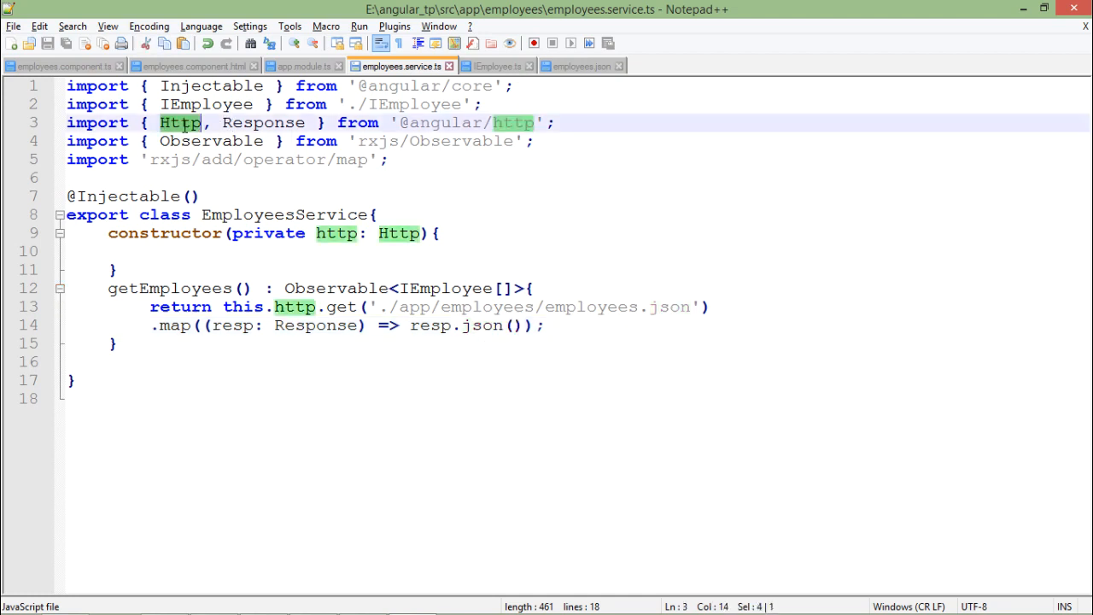
double_click(212, 140)
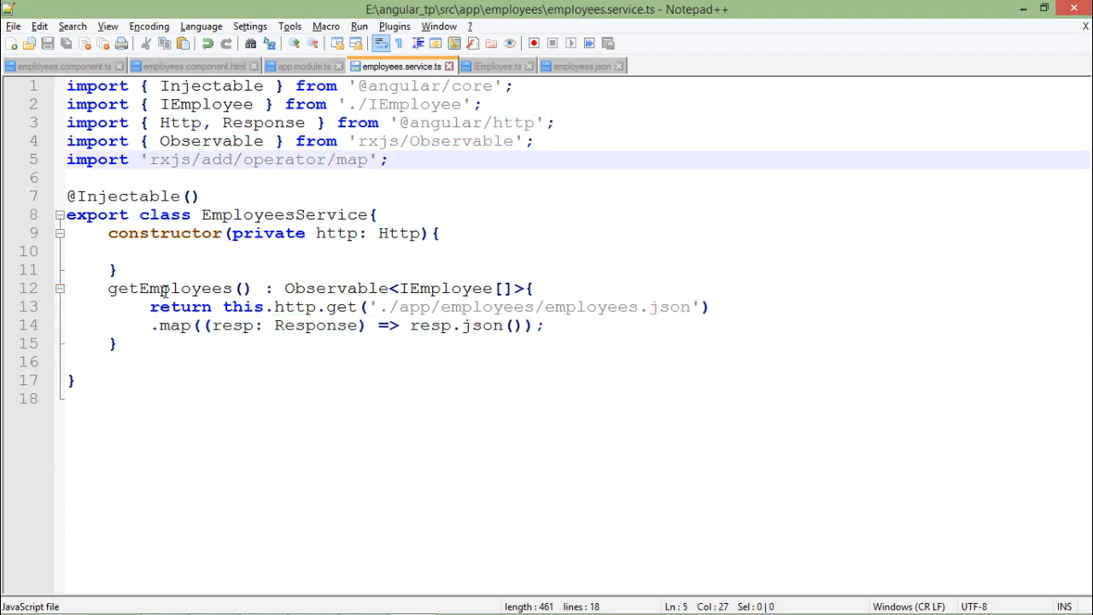
double_click(168, 287)
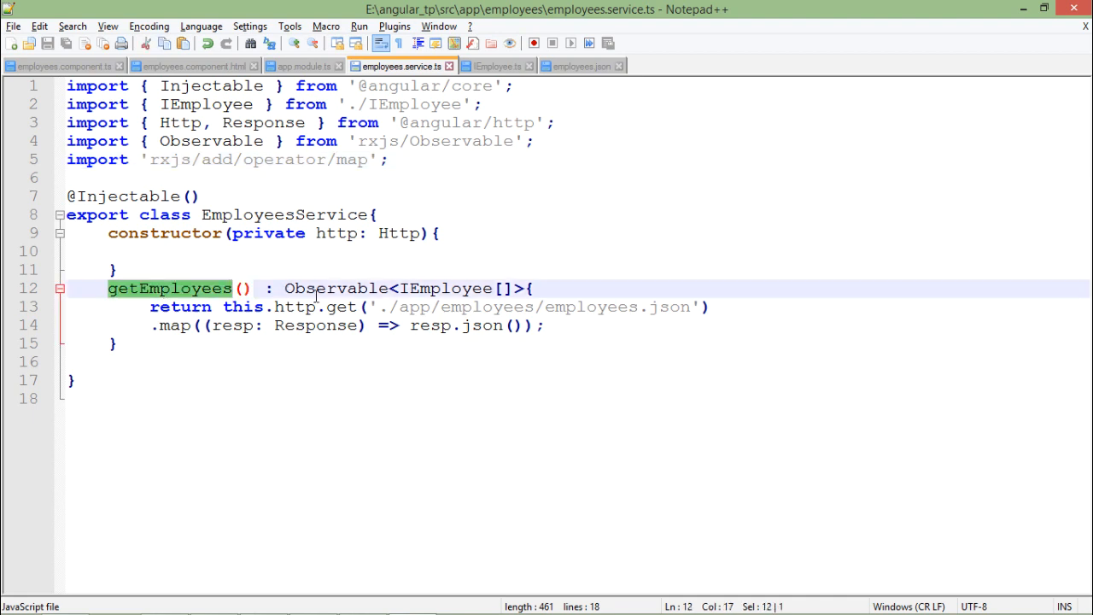
double_click(335, 287)
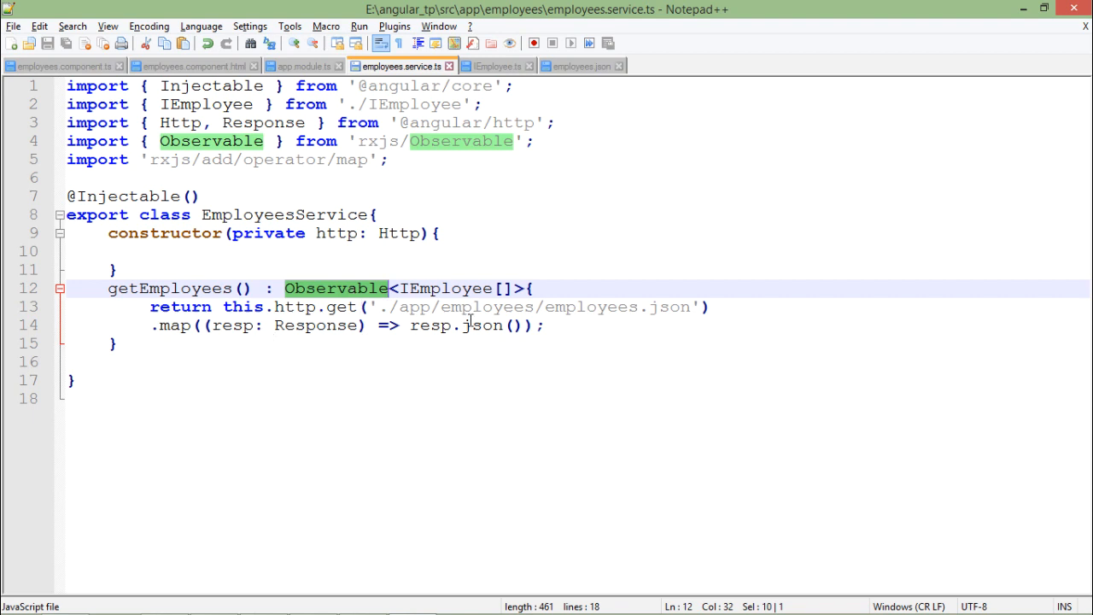
double_click(430, 324)
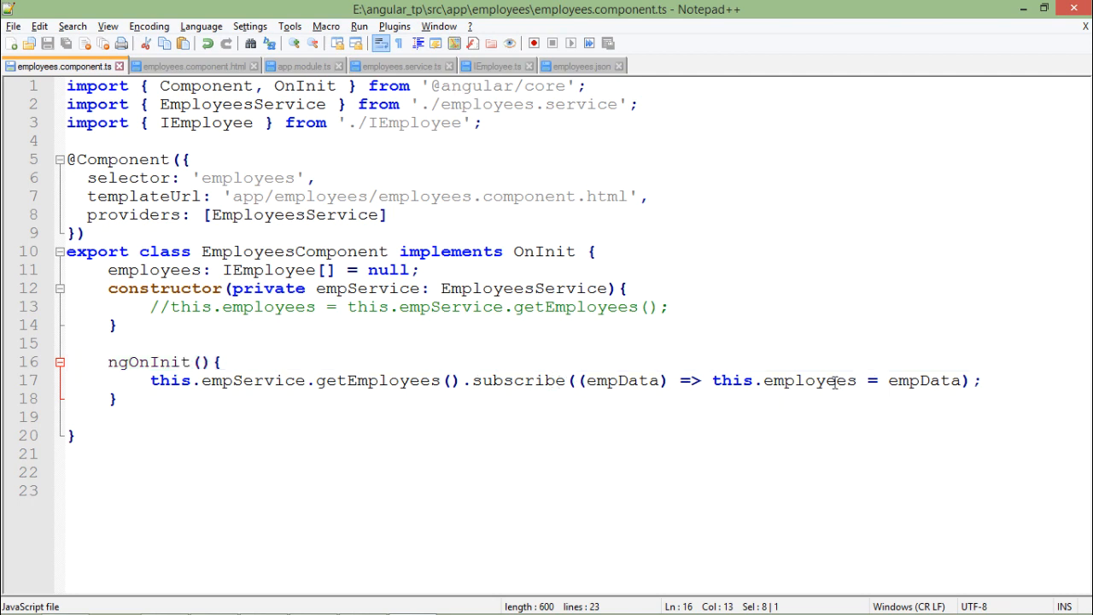
Show the running app in Chrome at localhost:3000 with the six-row employee table
double_click(810, 379)
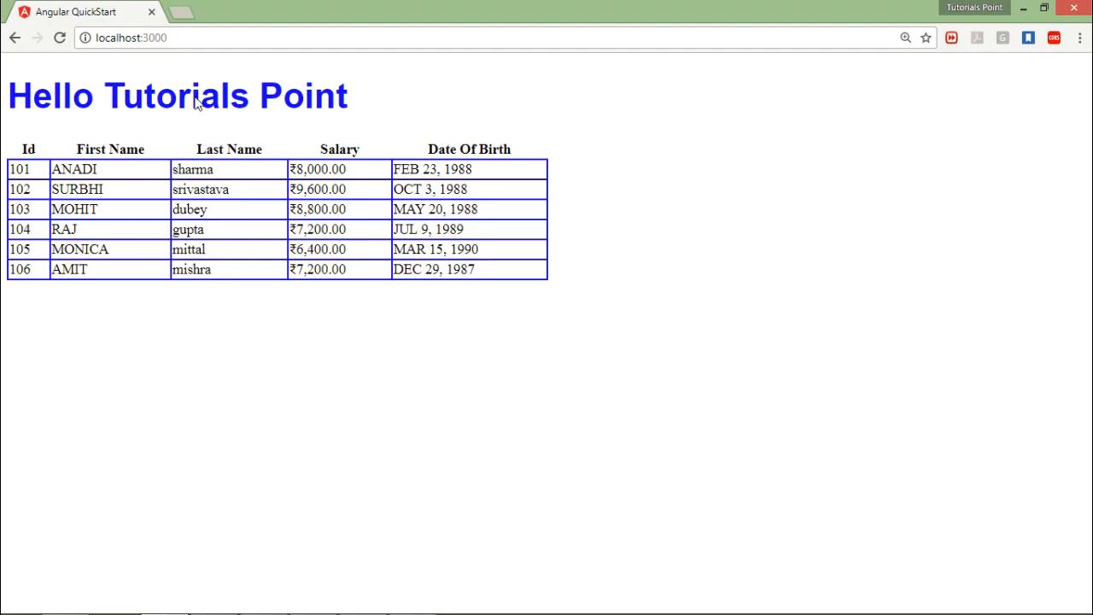
mouse_move(212, 297)
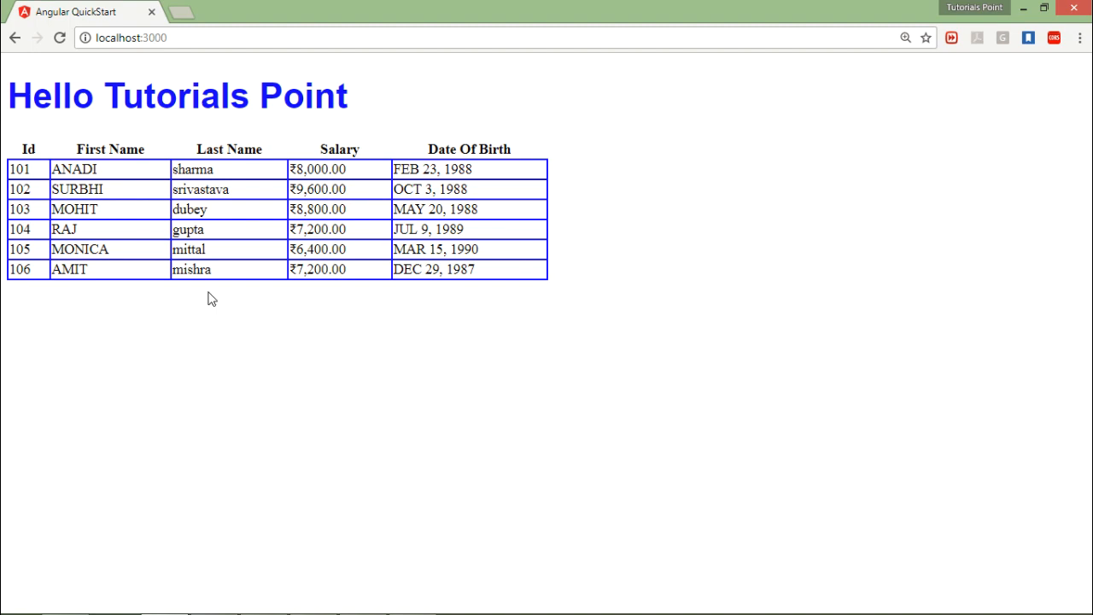